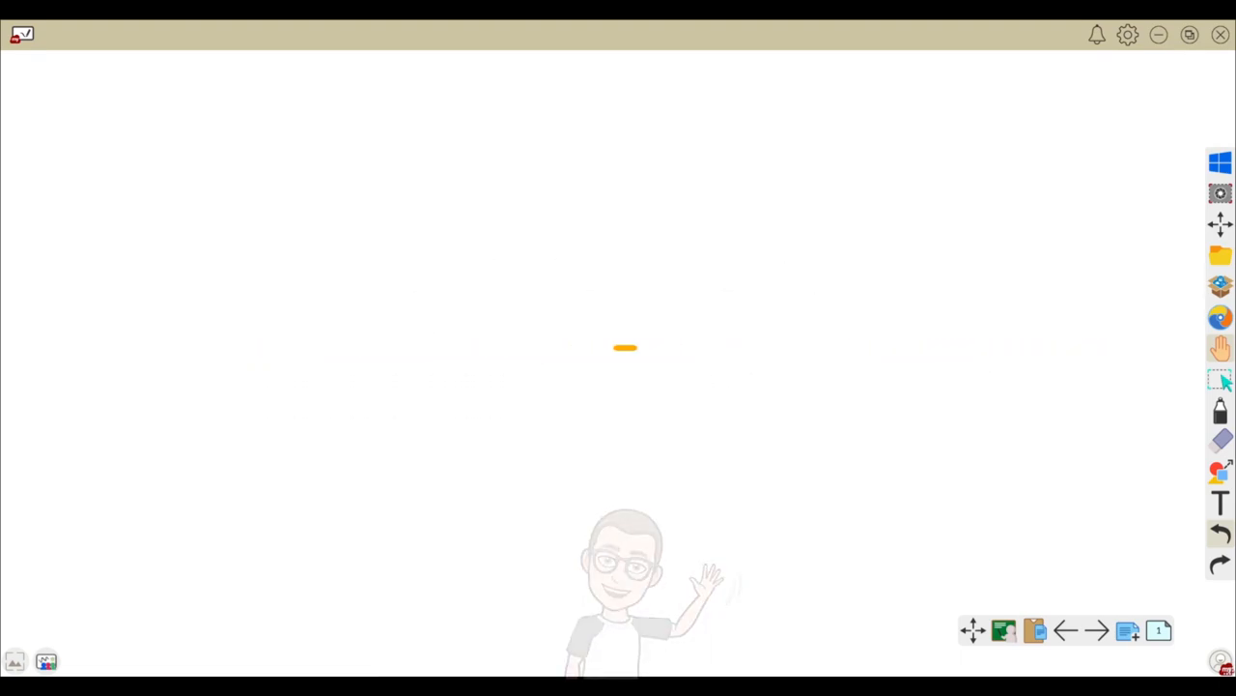
- Reveal the myViewBoard ecosystem overview page on the board
{"action": "left_click", "coordinate": [1097, 630]}
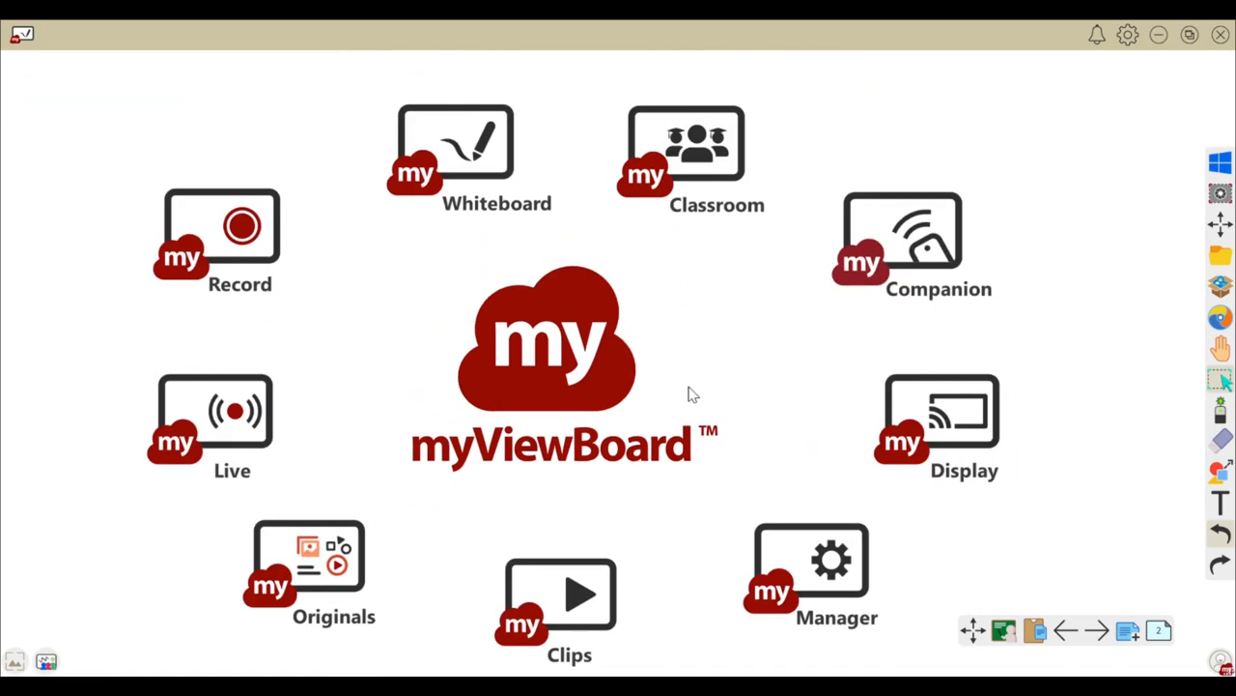
{"action": "mouse_move", "coordinate": [1100, 630]}
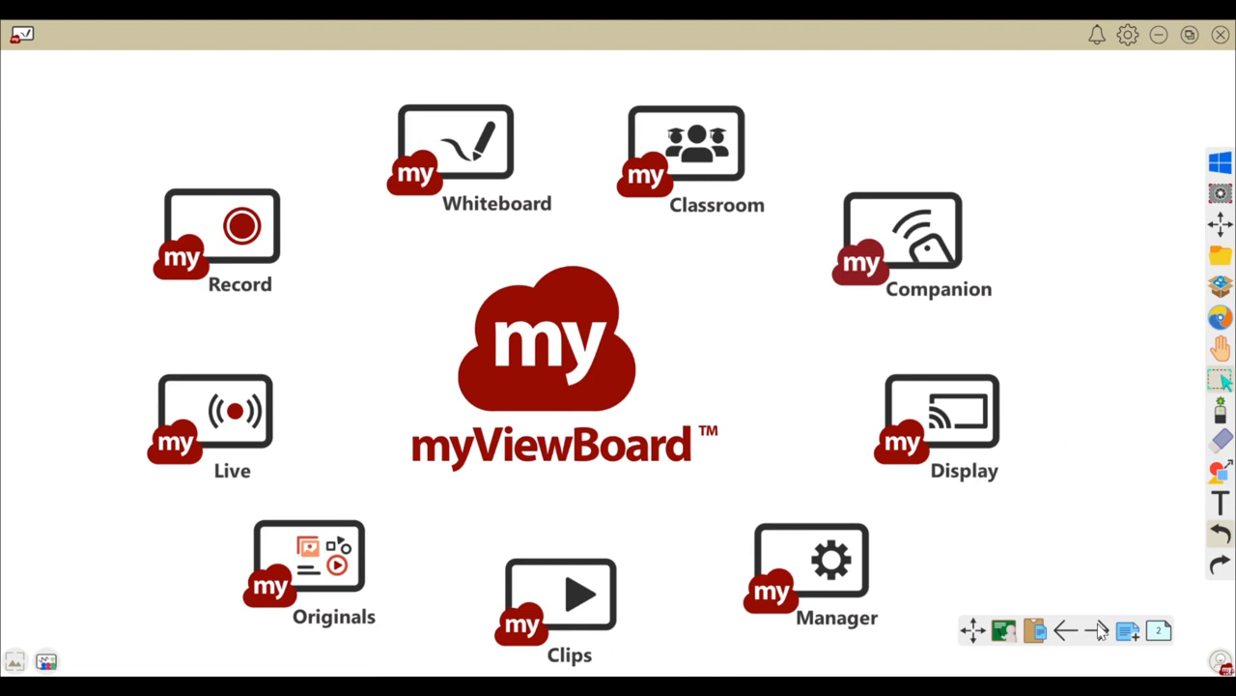
- Step through the Whiteboard introduction and supported platforms pages, then bring up the myViewBoard website
{"action": "left_click", "coordinate": [454, 145]}
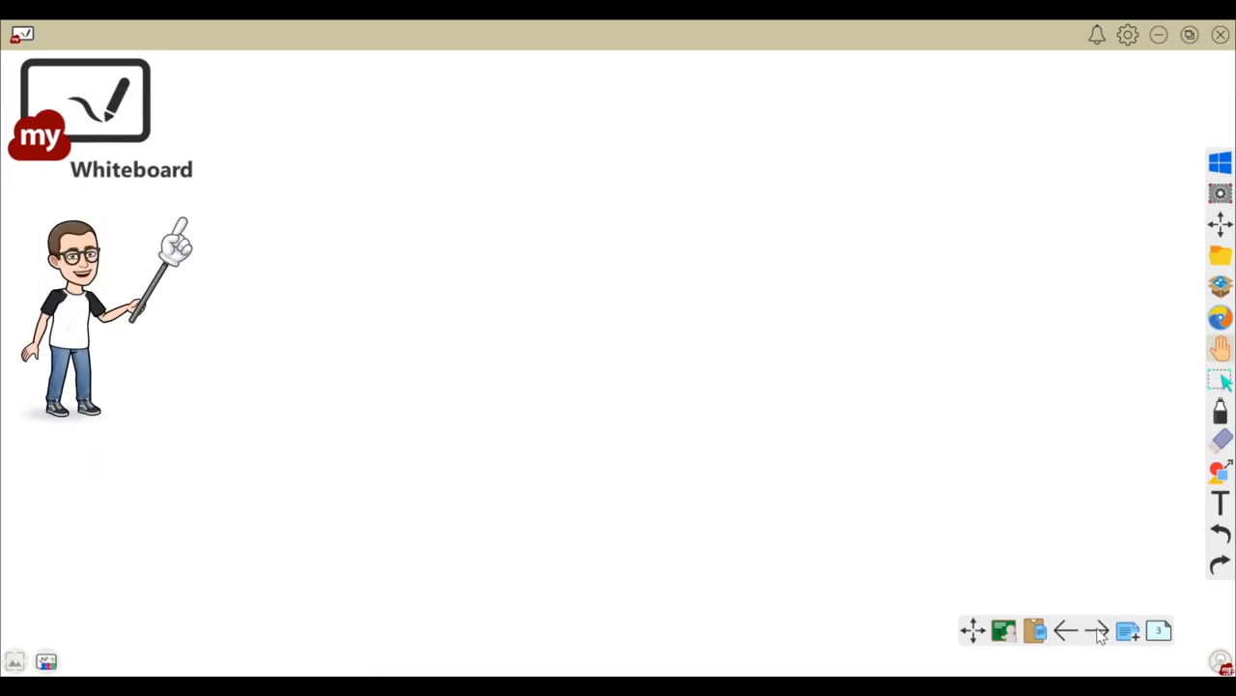
{"action": "mouse_move", "coordinate": [1076, 564]}
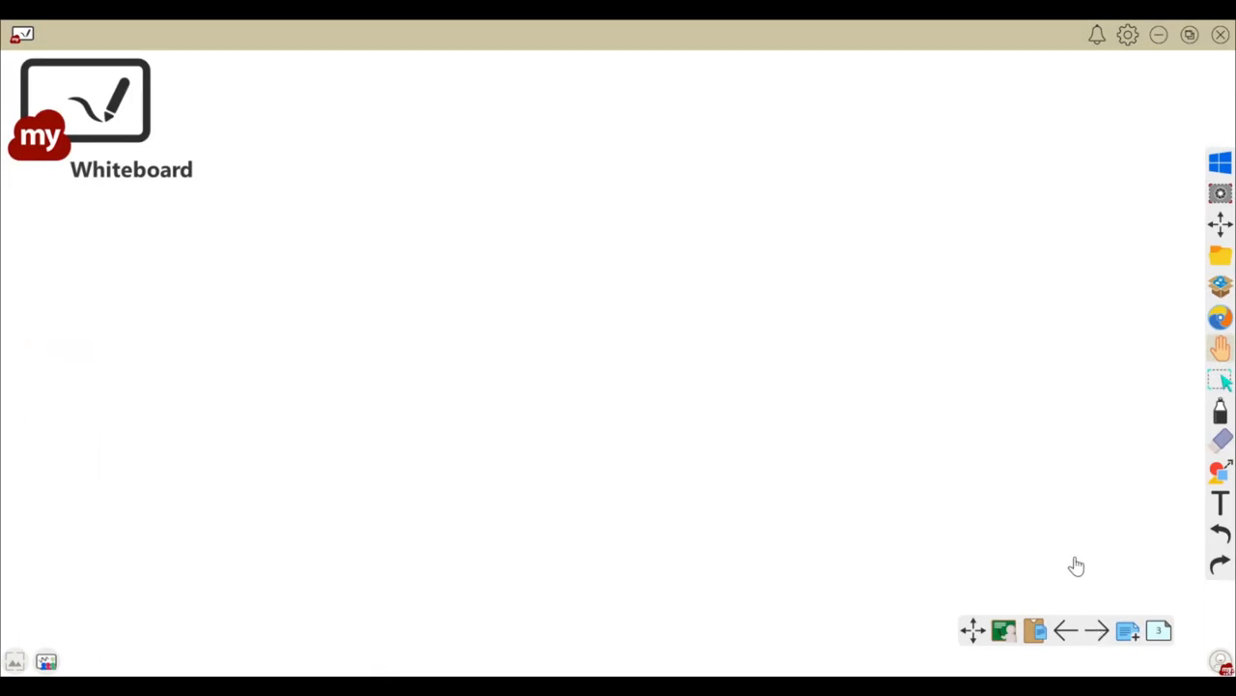
{"action": "mouse_move", "coordinate": [1221, 224]}
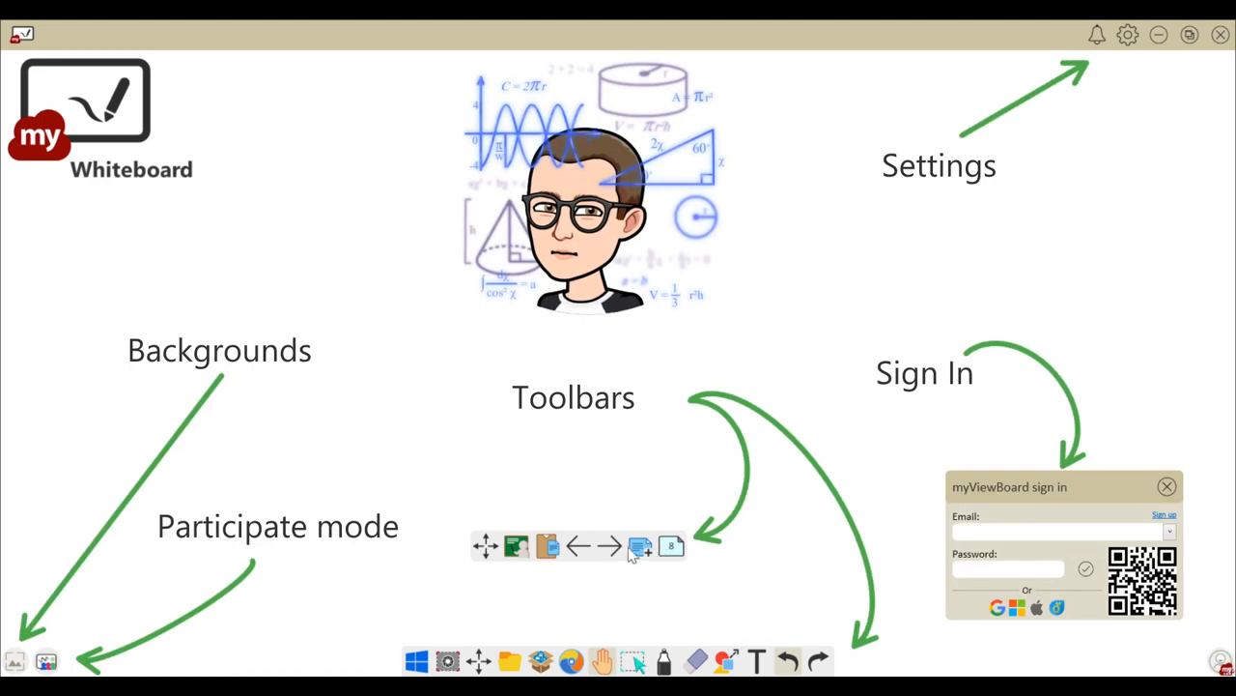
{"action": "left_click", "coordinate": [611, 545]}
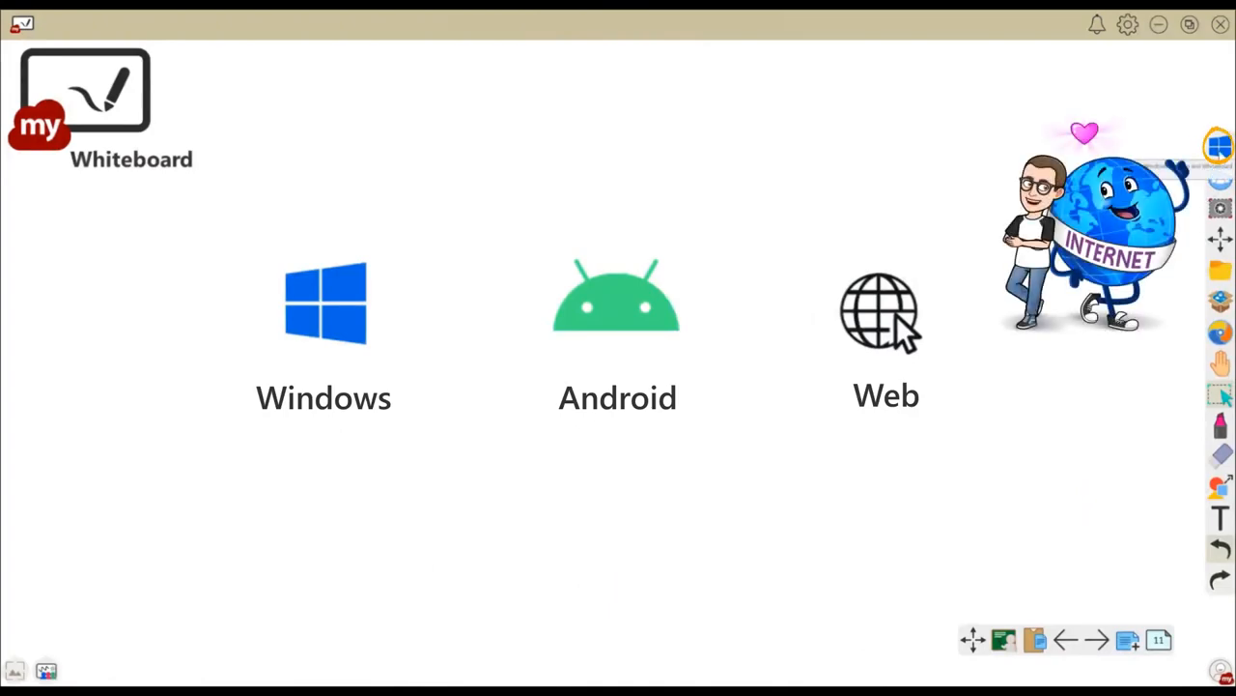
{"action": "left_click", "coordinate": [877, 311]}
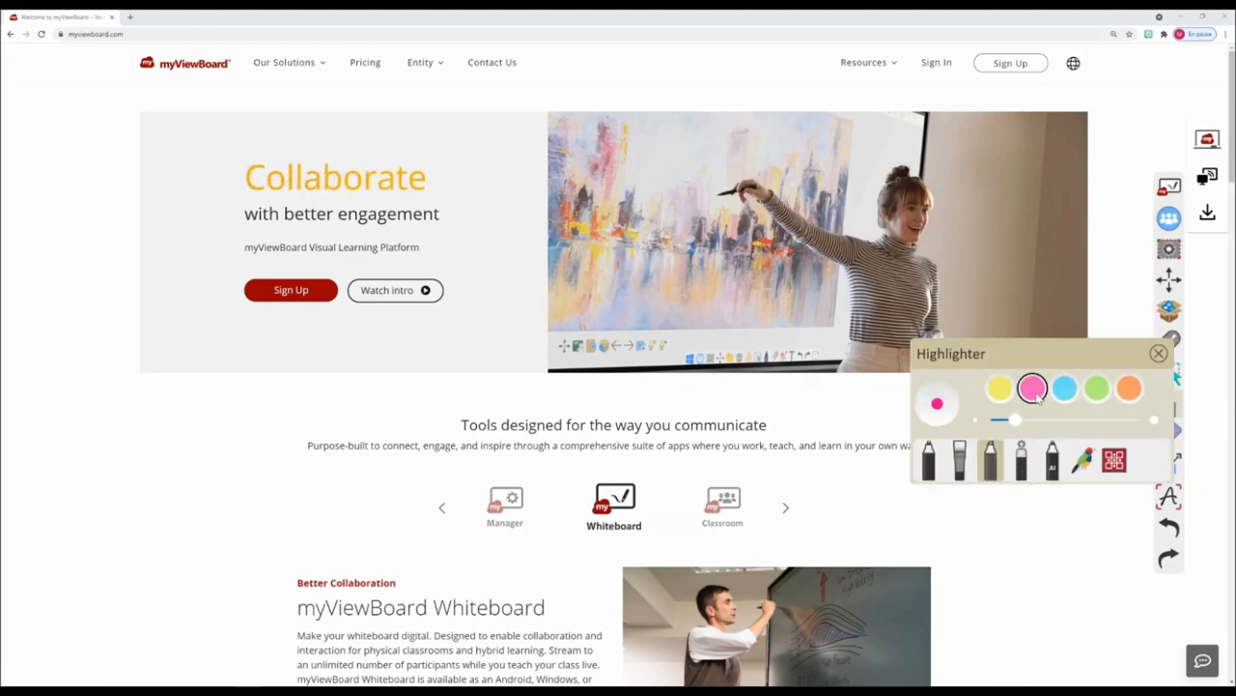
- Dismiss the highlighter options and start signing in to the myViewBoard website
{"action": "left_click", "coordinate": [1159, 352]}
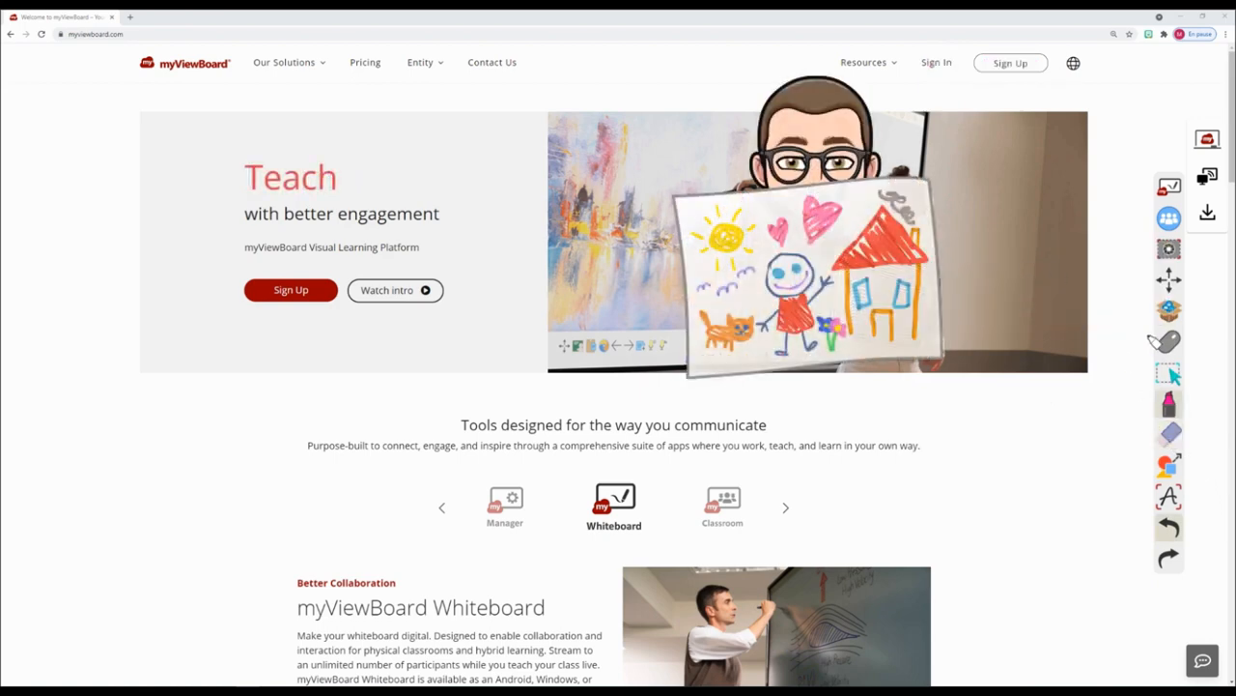
{"action": "left_click", "coordinate": [935, 61]}
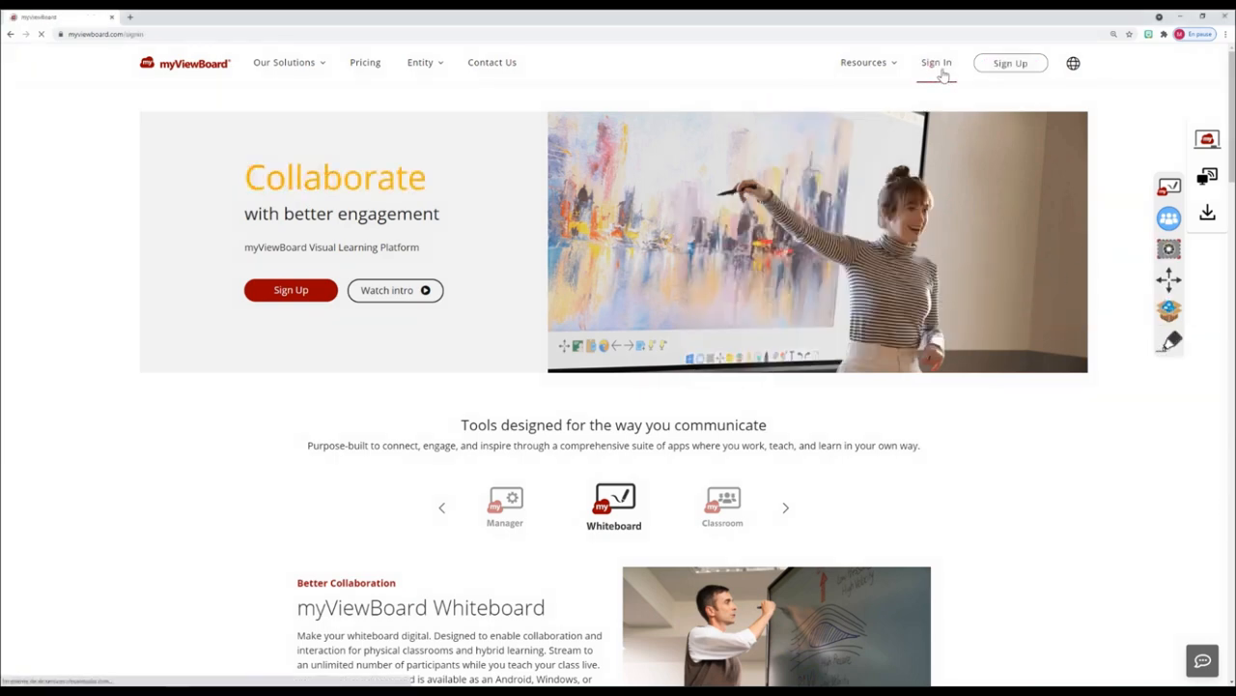
- Sign in, show the app downloads list and close it again on the account home page
{"action": "left_click", "coordinate": [935, 62]}
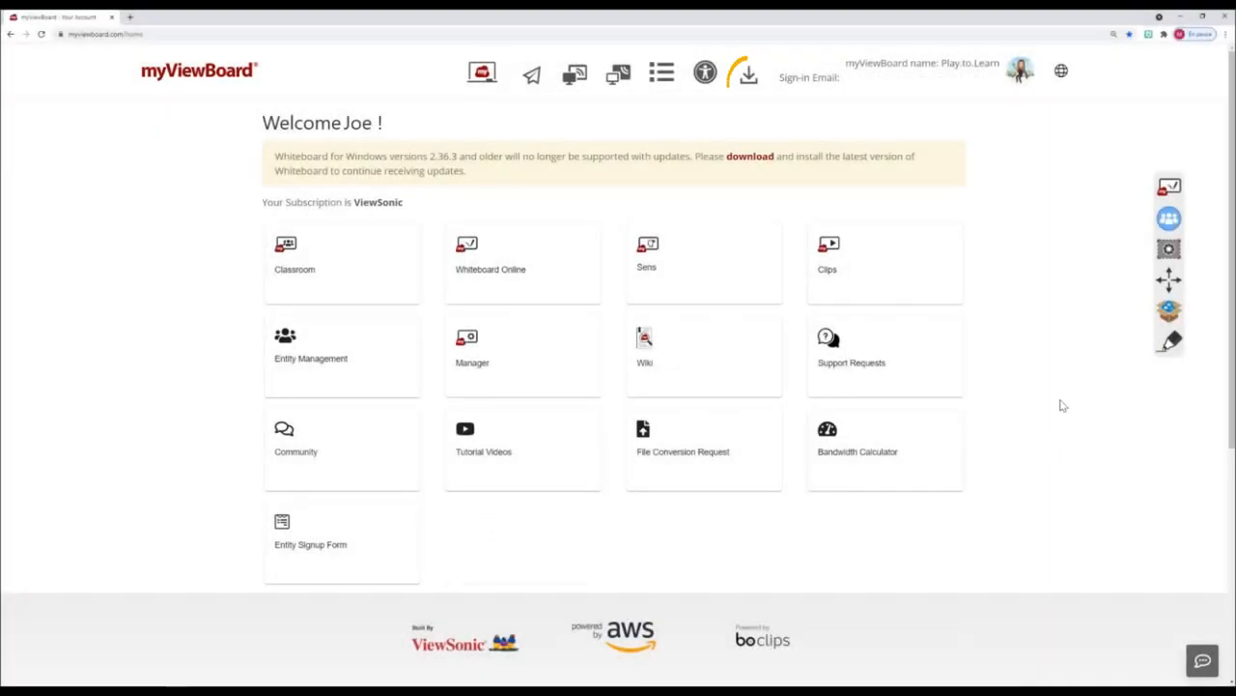
{"action": "left_click", "coordinate": [748, 74]}
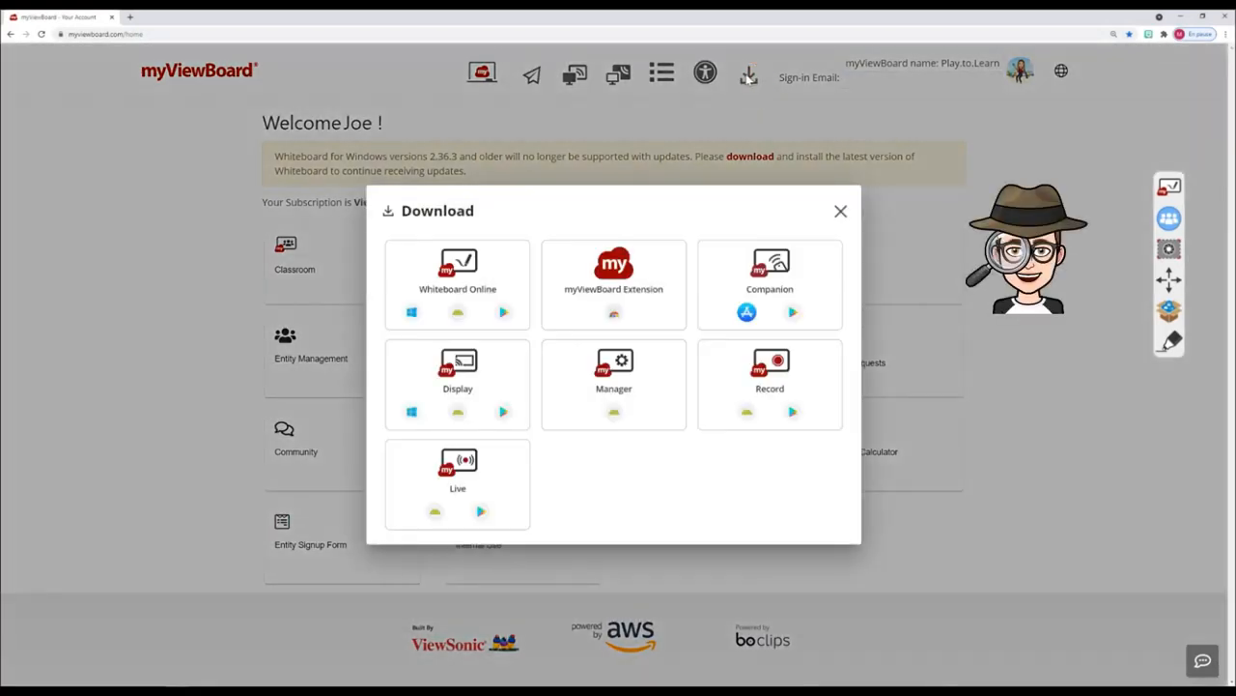
{"action": "left_click", "coordinate": [838, 211]}
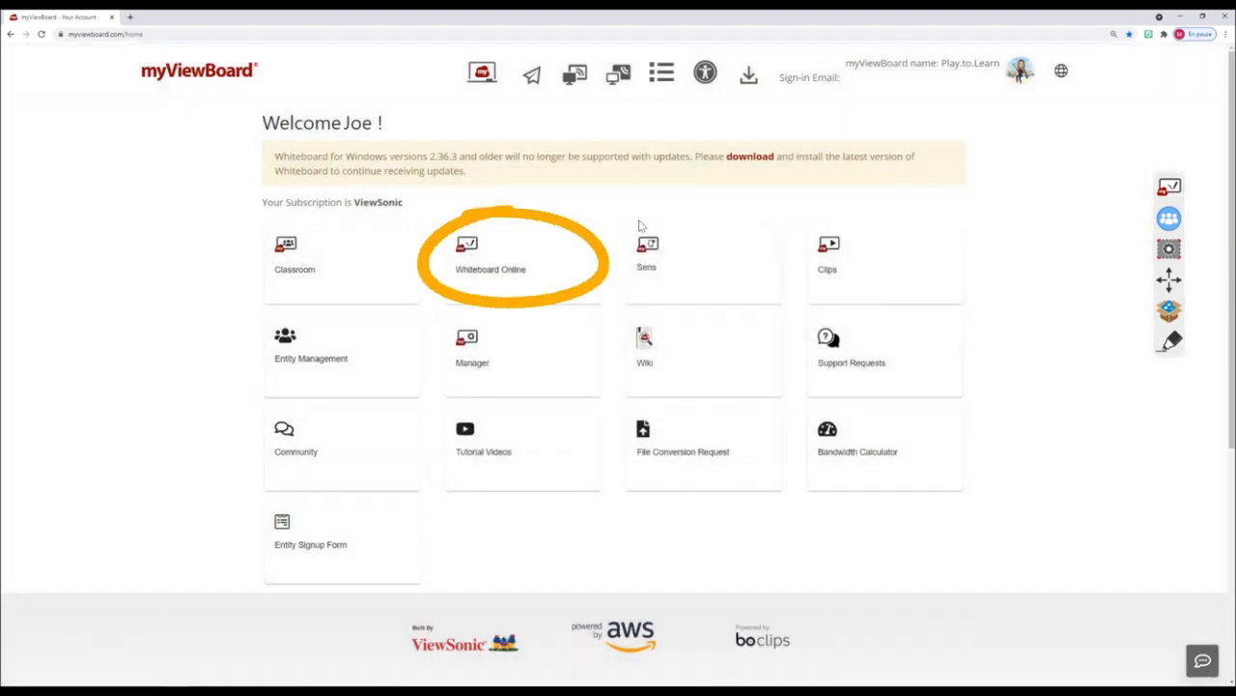
- Launch Whiteboard Online, dismiss its what's-new notice and return to the account dashboard
{"action": "left_click", "coordinate": [490, 255]}
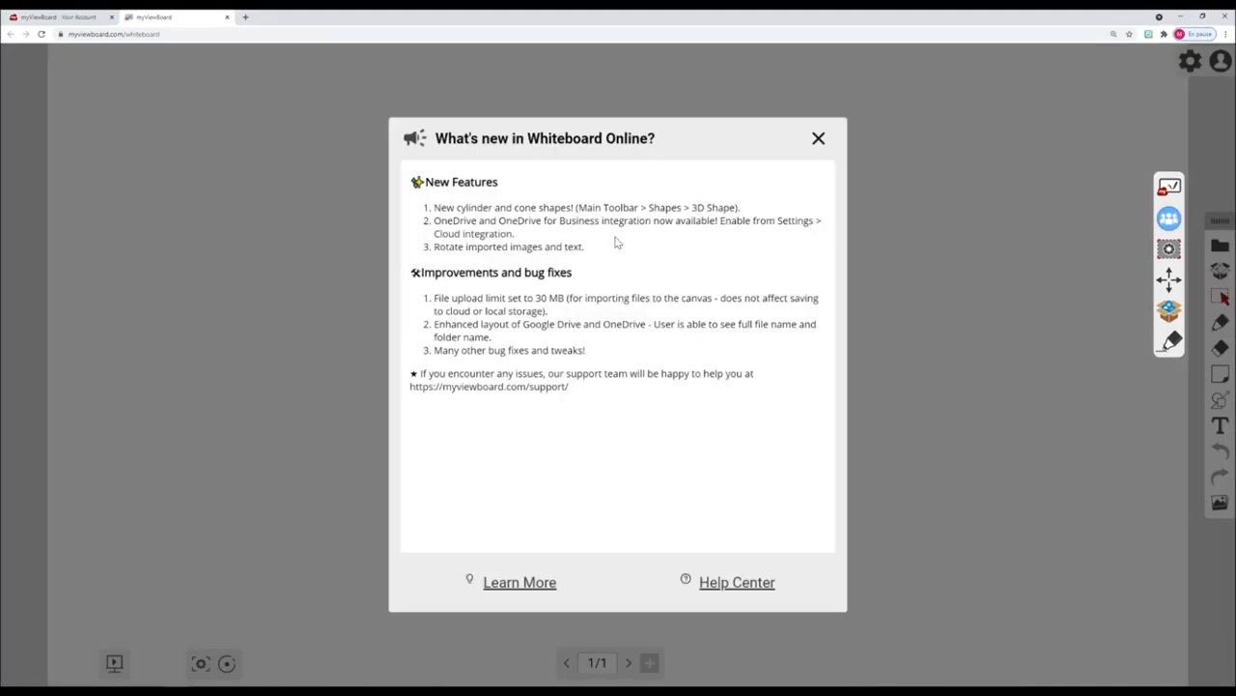
{"action": "left_click", "coordinate": [820, 138]}
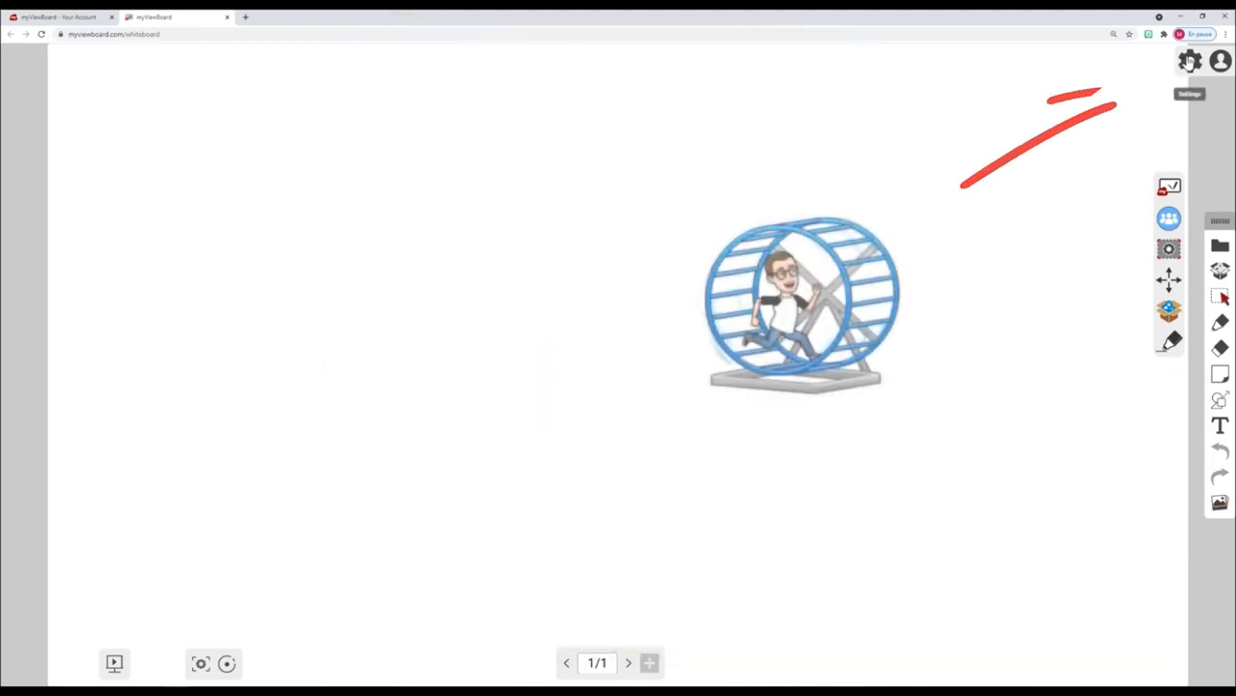
{"action": "left_click", "coordinate": [1190, 60]}
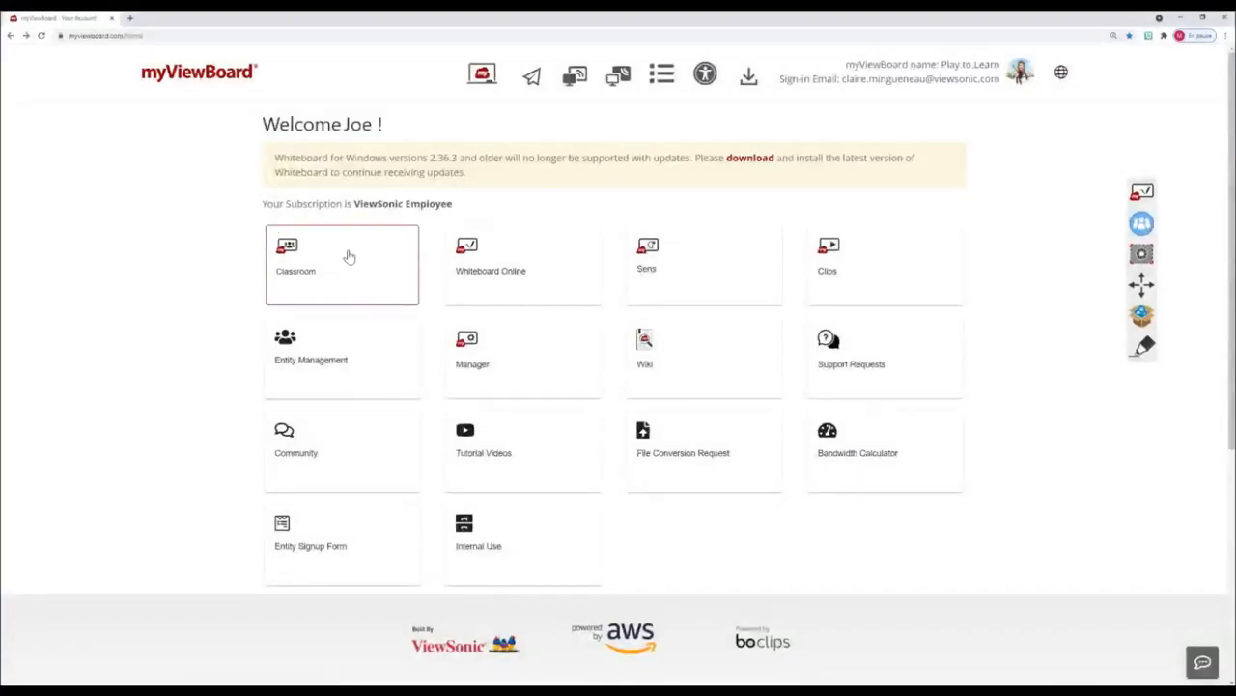
- Open Classroom as teacher and place a car image on the session canvas
{"action": "left_click", "coordinate": [342, 263]}
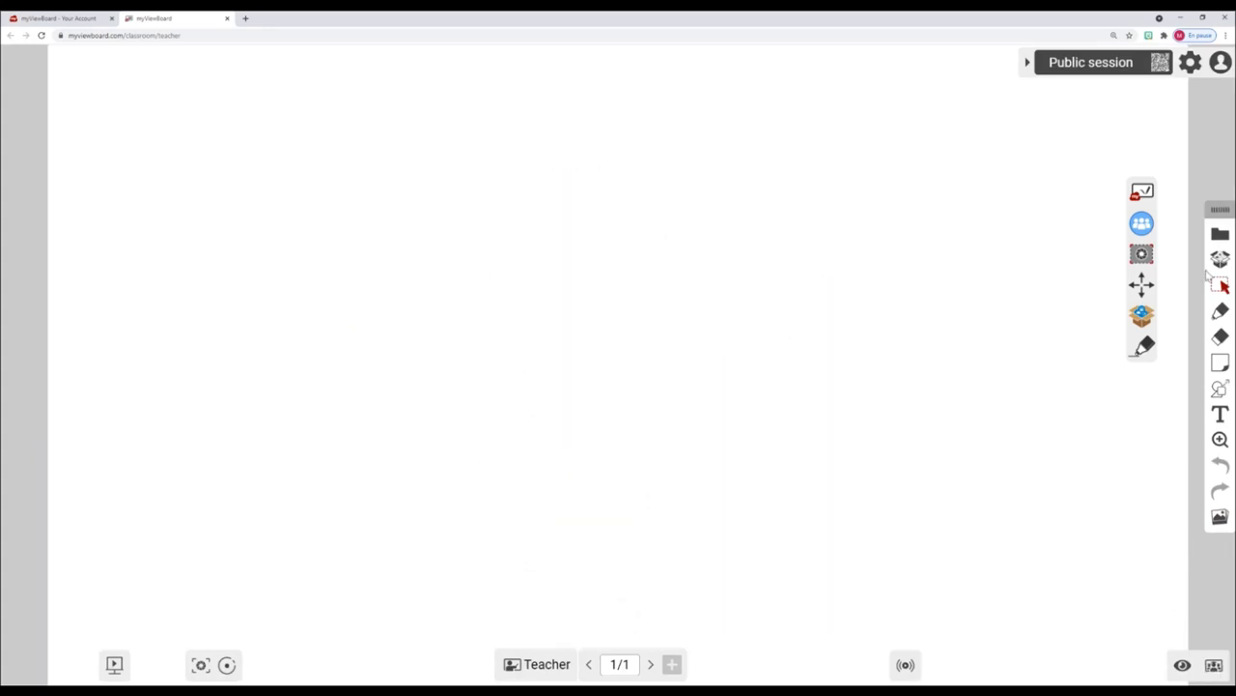
{"action": "left_click", "coordinate": [1219, 259]}
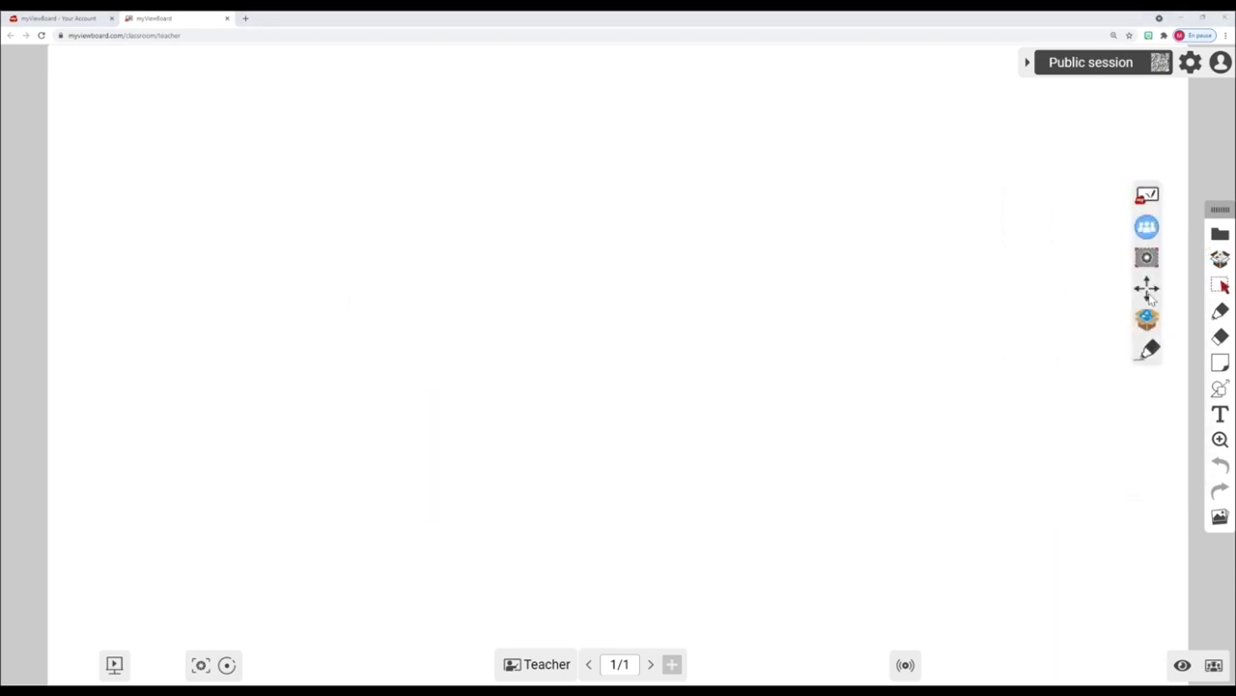
{"action": "left_click", "coordinate": [1219, 310]}
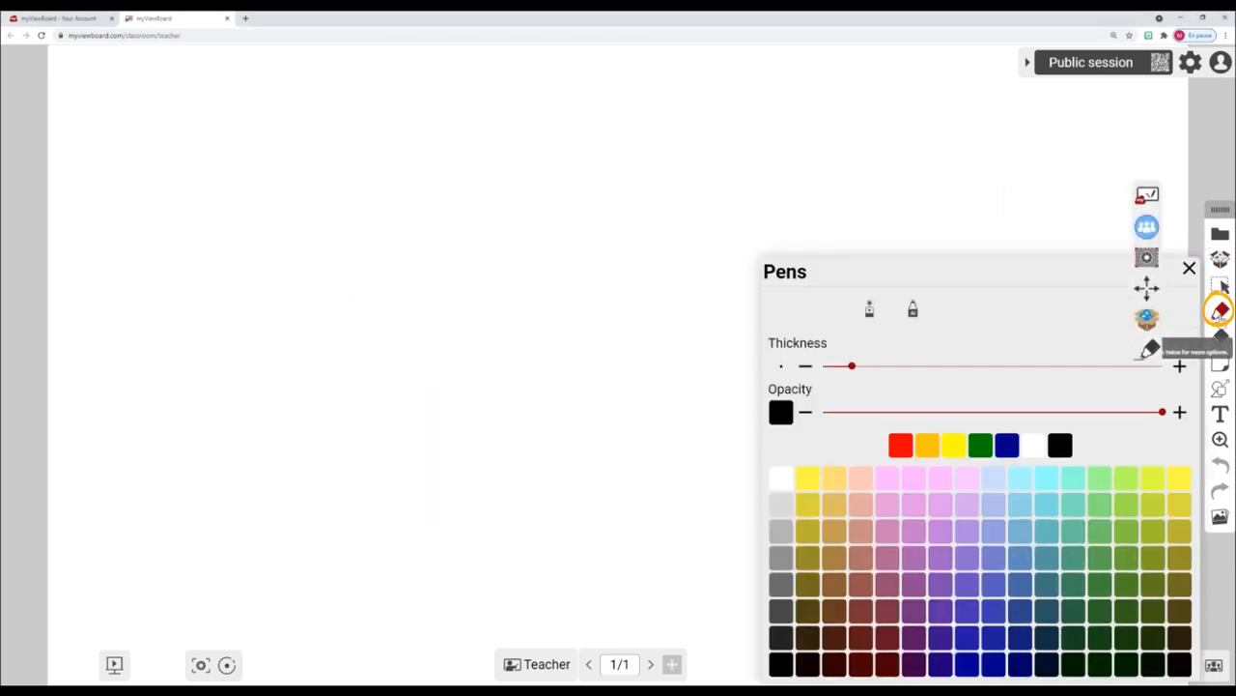
{"action": "left_click", "coordinate": [1190, 266]}
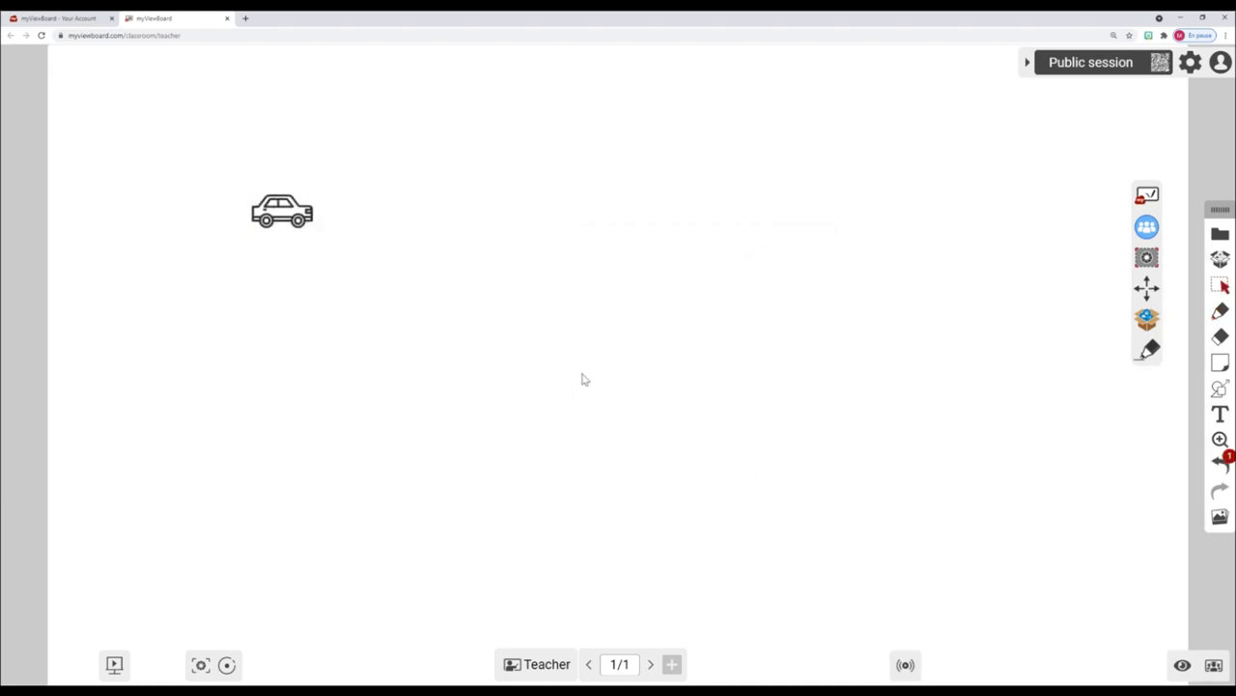
- Run a web image search from the car image's actions, then return to the classroom session
{"action": "right_click", "coordinate": [282, 211]}
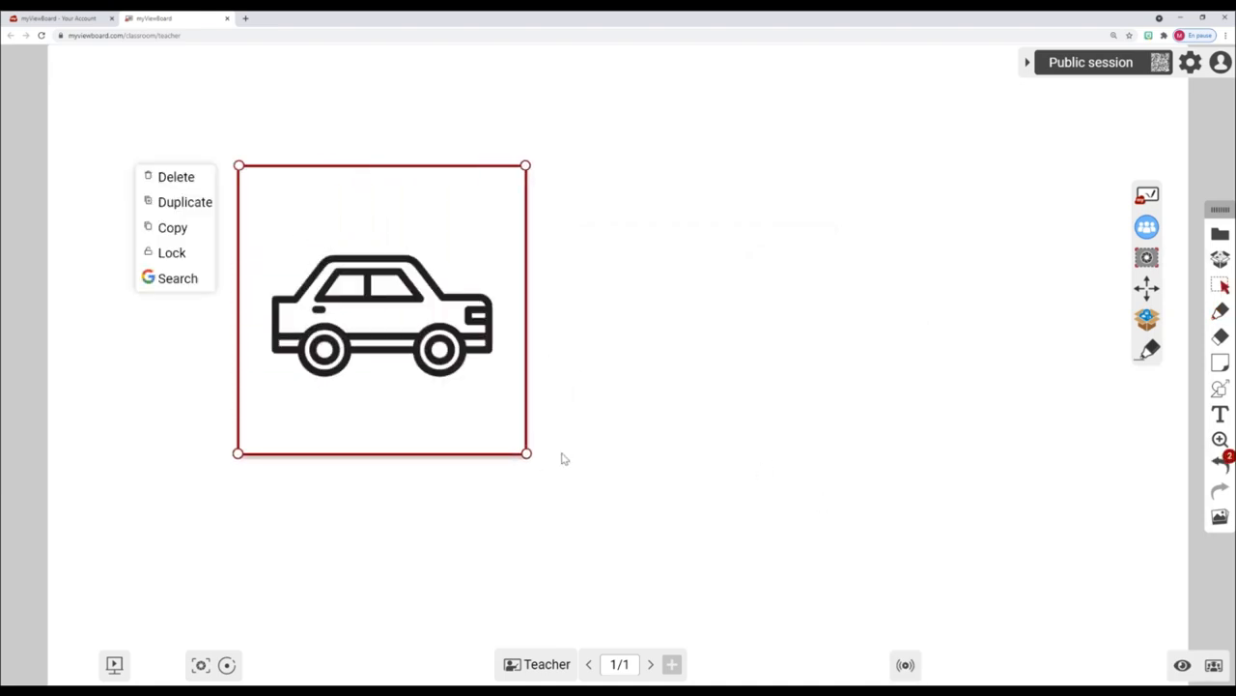
{"action": "left_click", "coordinate": [178, 278]}
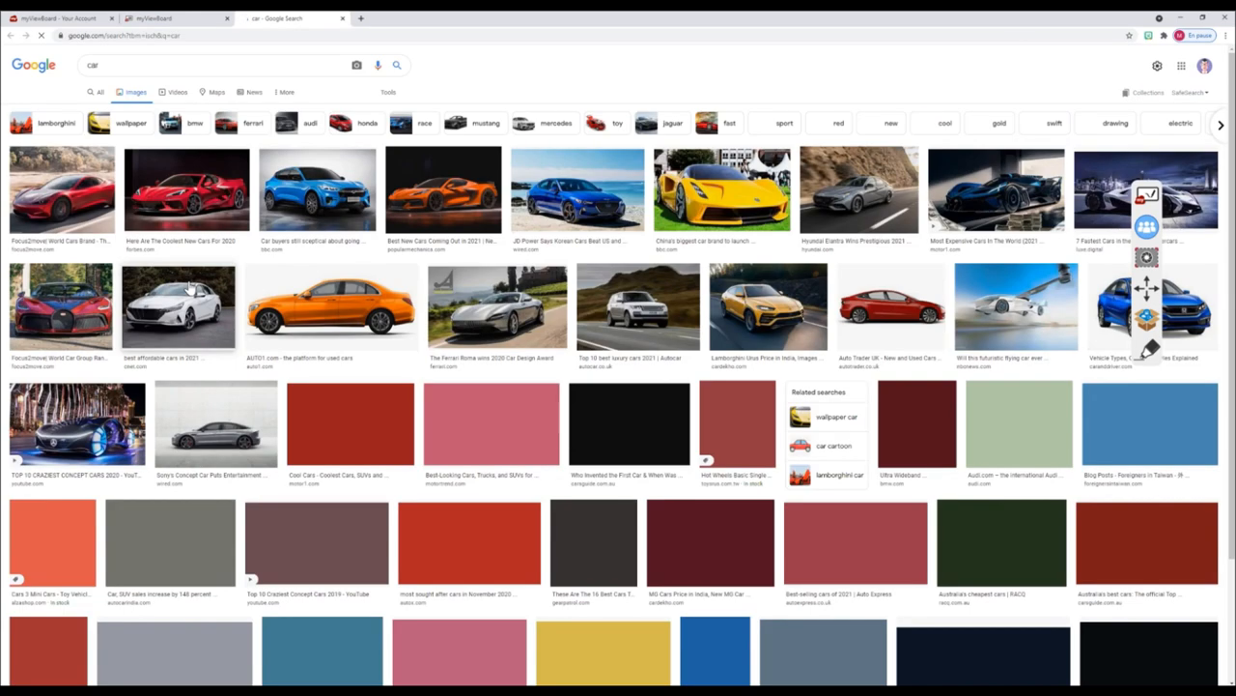
{"action": "left_click", "coordinate": [154, 18]}
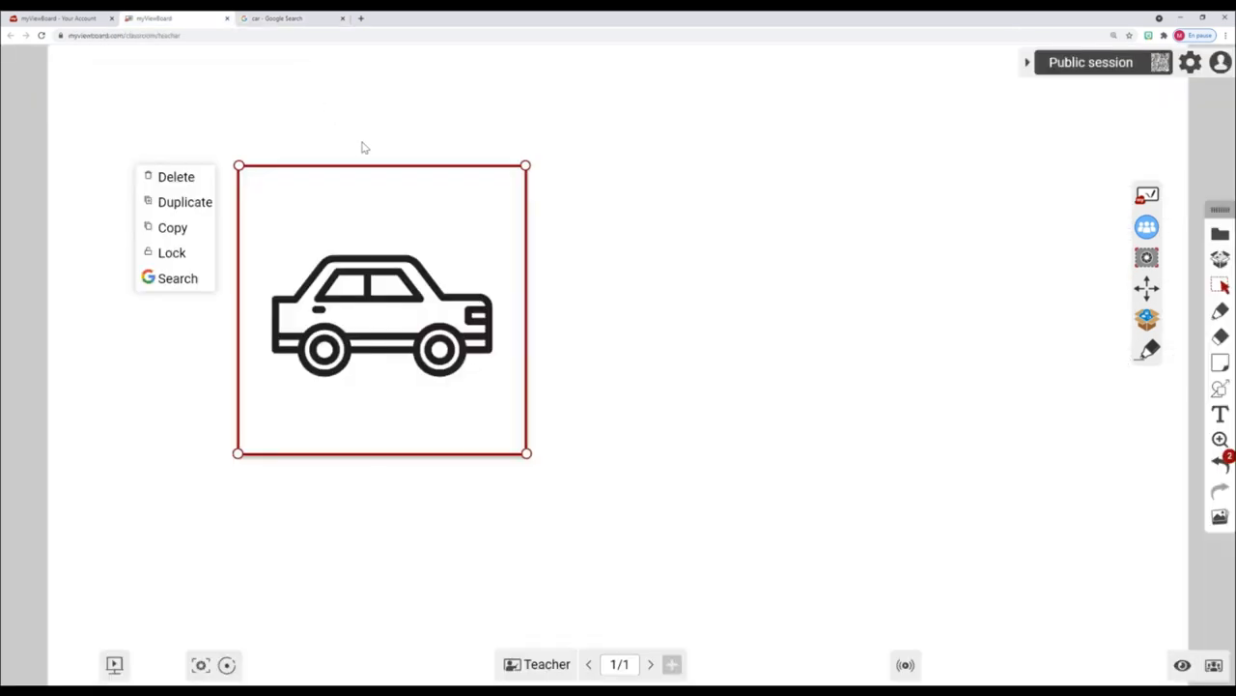
{"action": "mouse_move", "coordinate": [543, 341]}
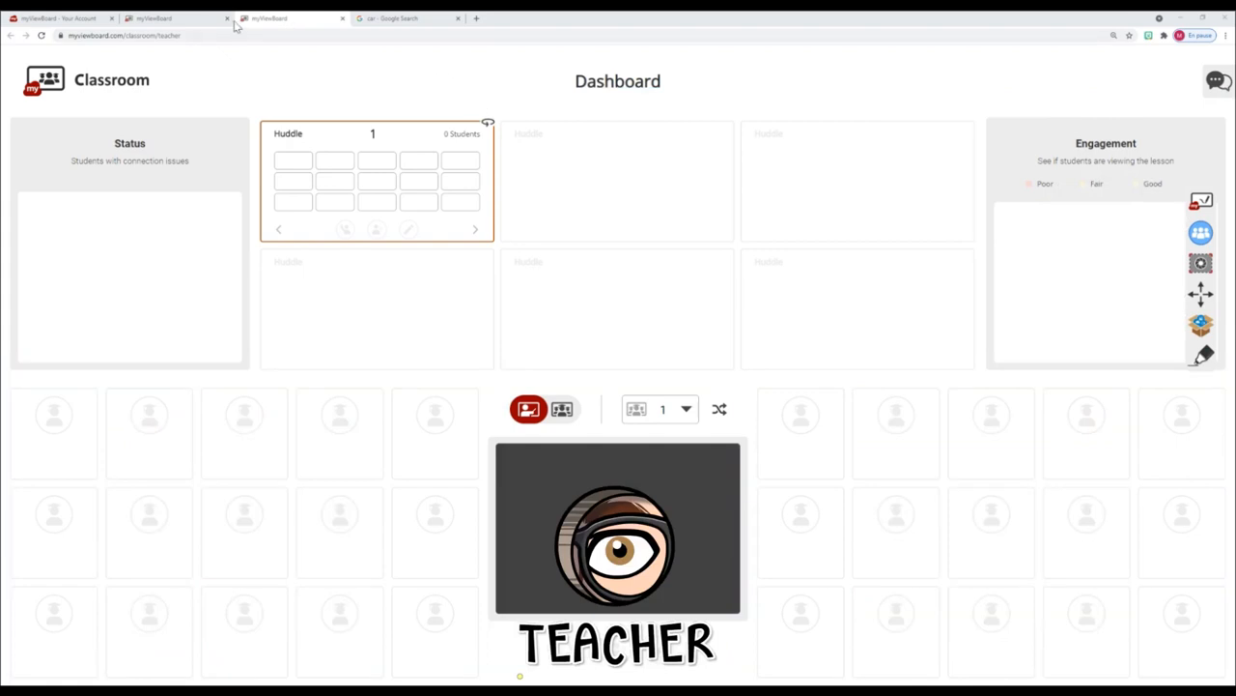
{"action": "mouse_move", "coordinate": [174, 20]}
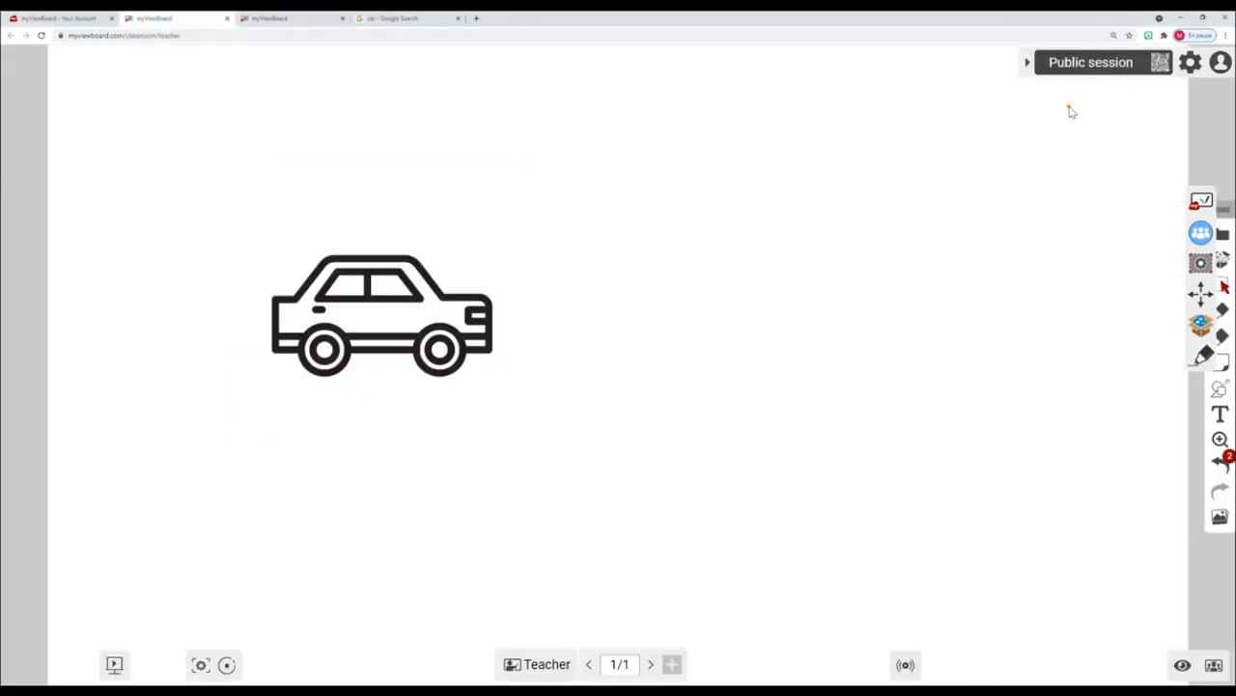
- Switch from the Classroom dashboard back to the teacher canvas tab
{"action": "left_click", "coordinate": [1159, 62]}
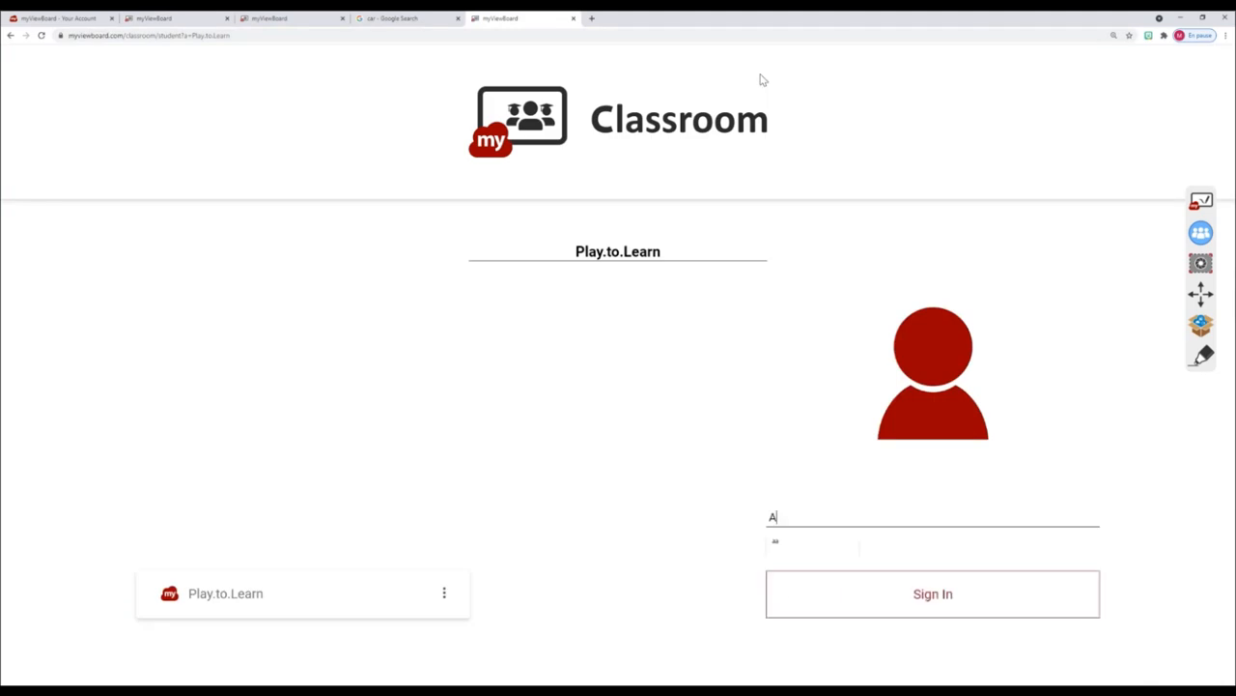
- Join the class as a student and insert a yellow car photo via Image Search
{"action": "left_click", "coordinate": [931, 593]}
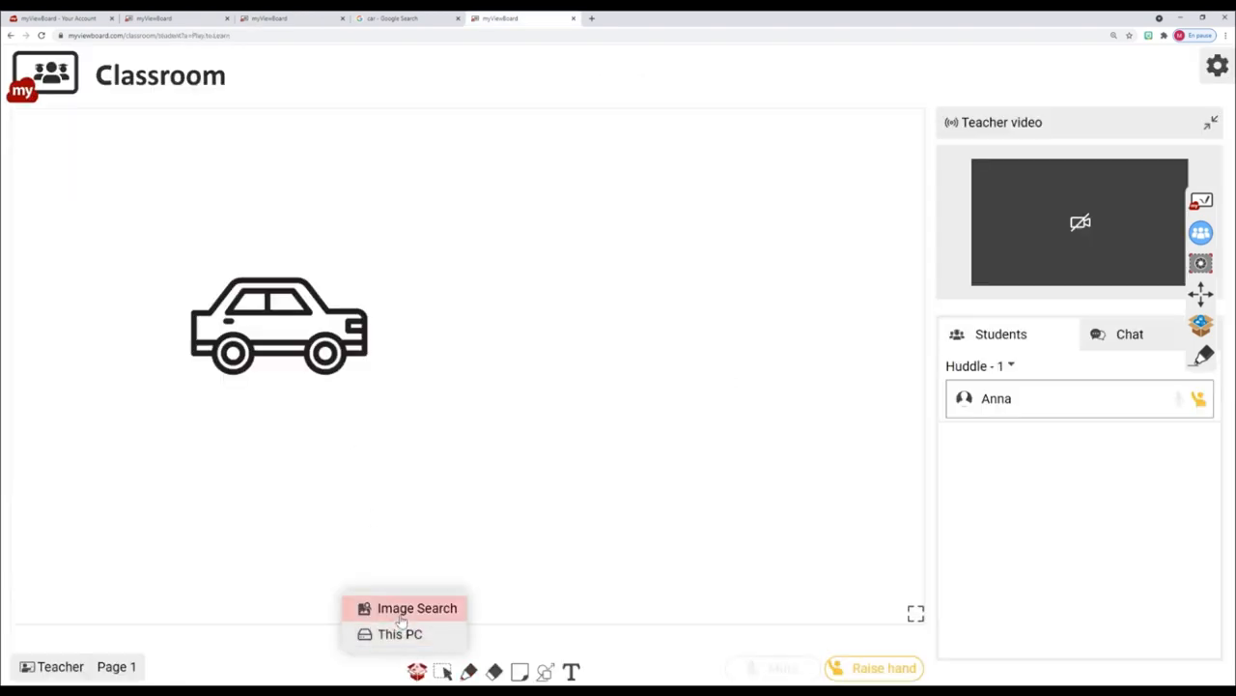
{"action": "left_click", "coordinate": [417, 607]}
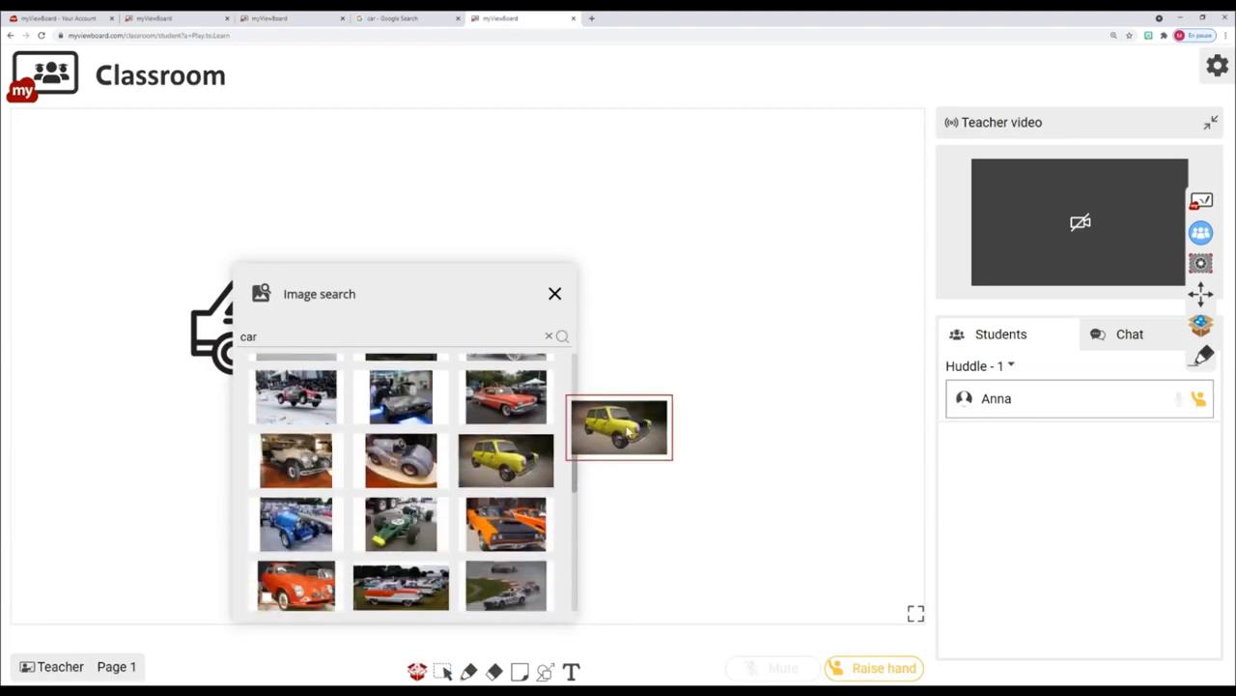
{"action": "left_click", "coordinate": [554, 294]}
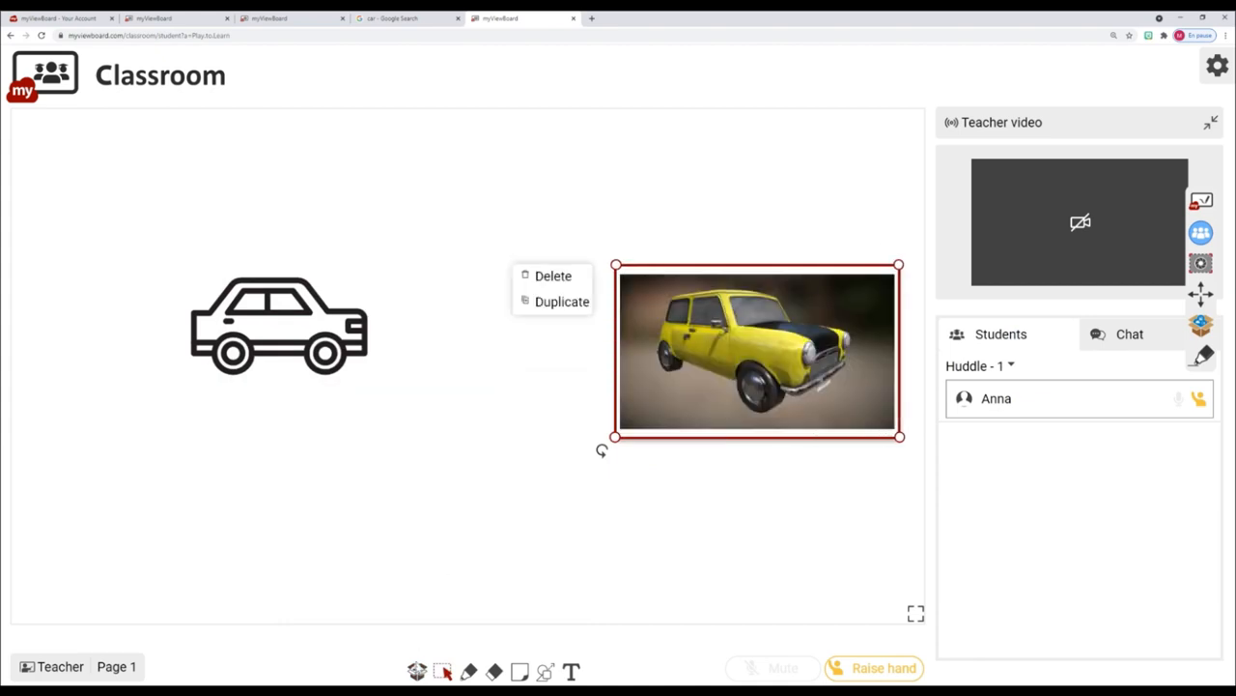
- Add a text label reading 'Yellow car' above the photo
{"action": "left_click", "coordinate": [572, 670]}
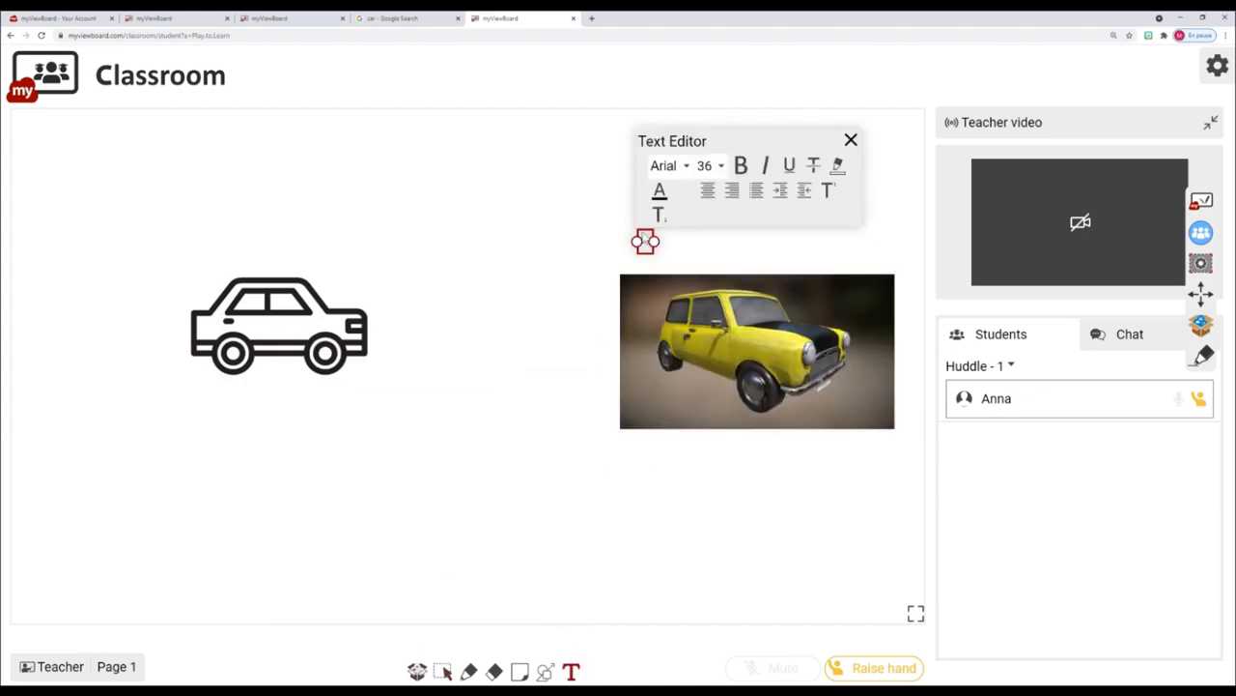
{"action": "type", "text": "Yellow car"}
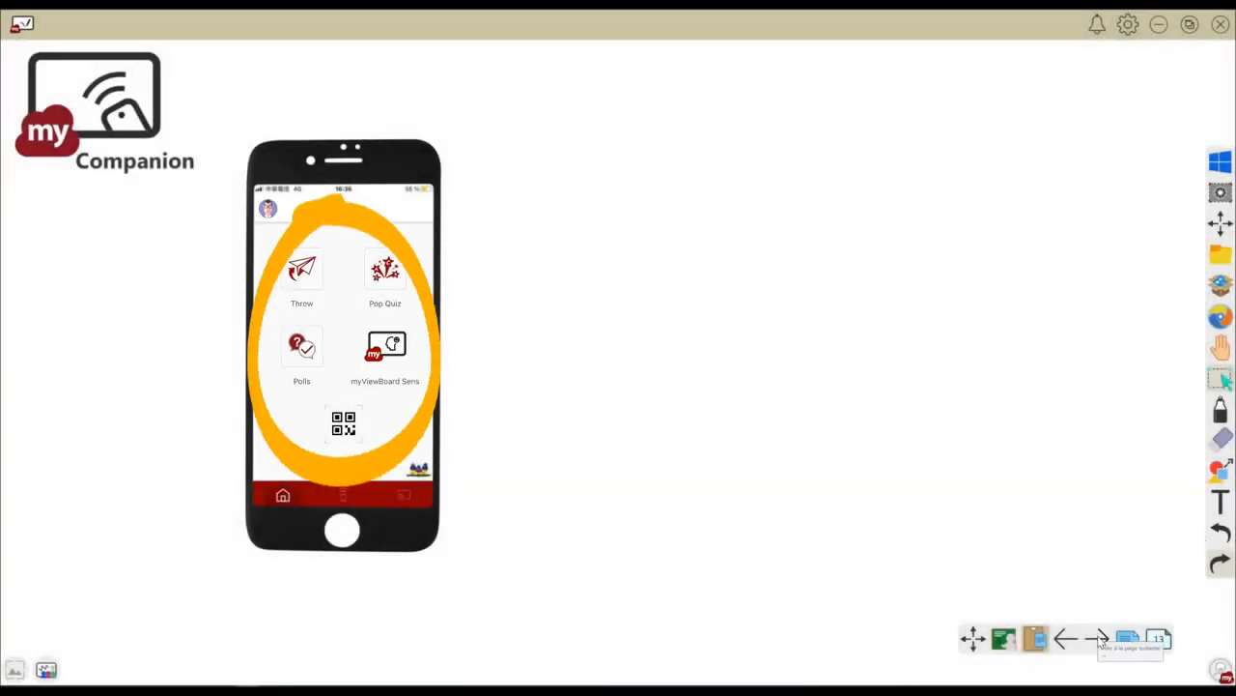
- Advance through the Companion app phone screens to the Display page
{"action": "left_click", "coordinate": [1098, 637]}
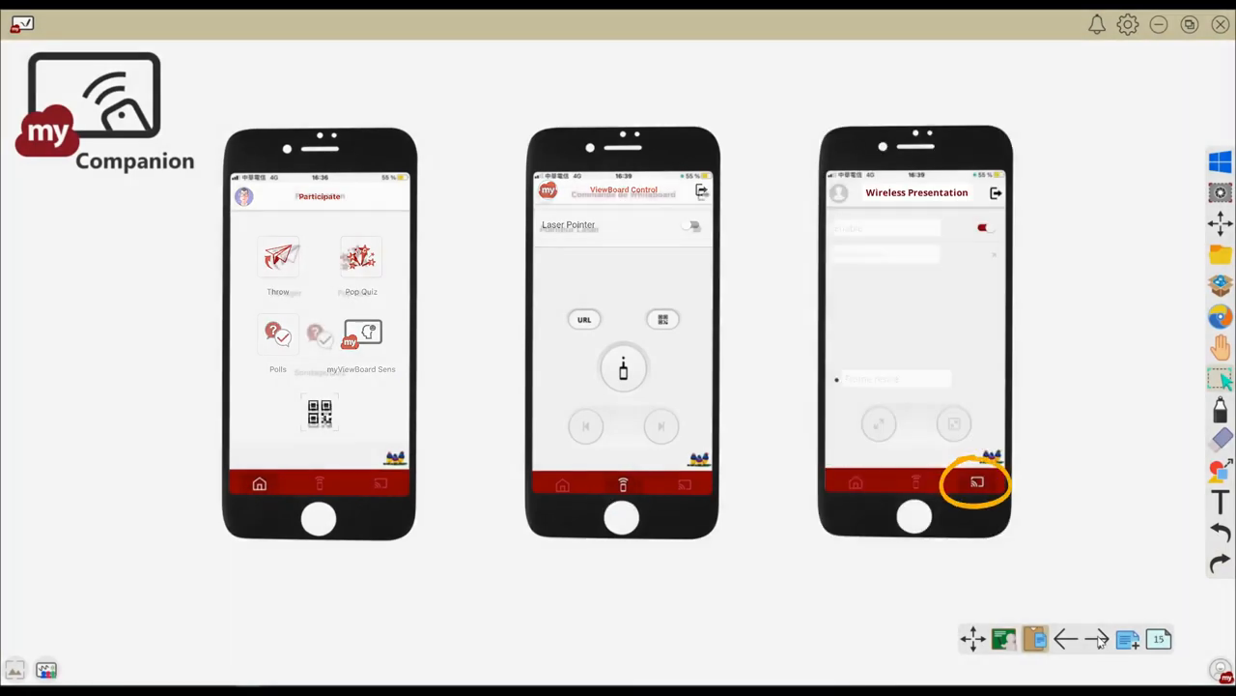
{"action": "left_click", "coordinate": [1098, 637]}
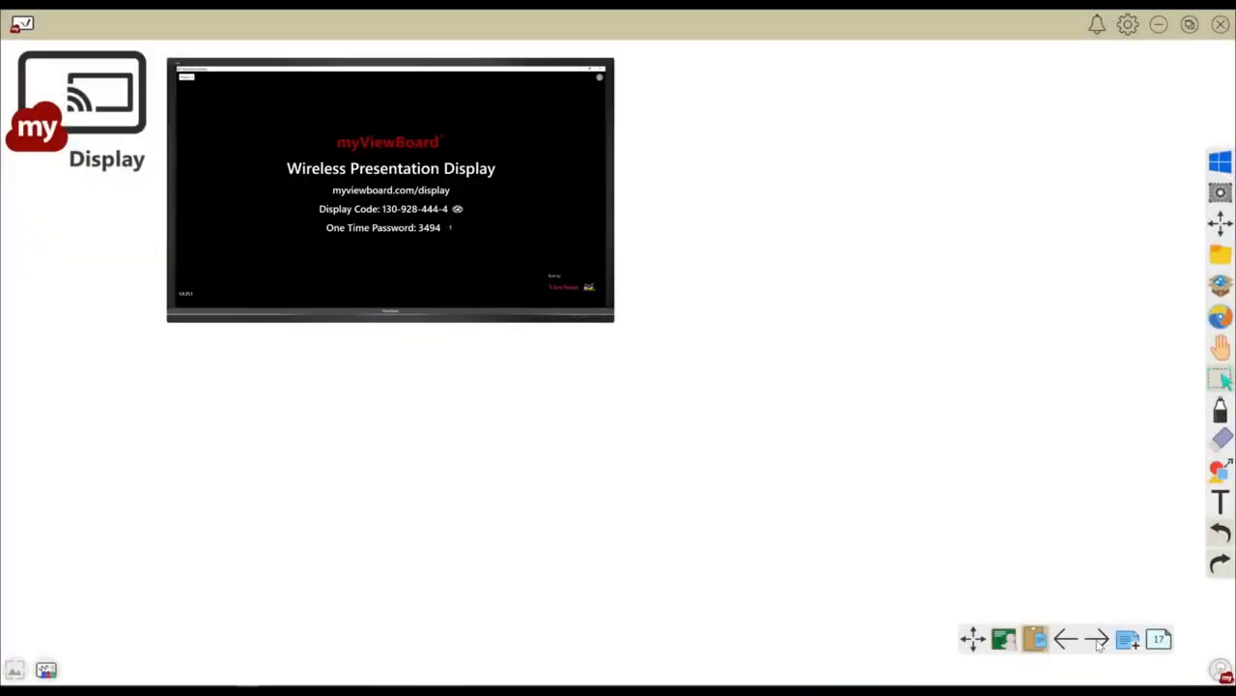
- Reveal the laptop joining via myviewboard.com/display, then move on to the Record and Live page
{"action": "left_click", "coordinate": [1097, 638]}
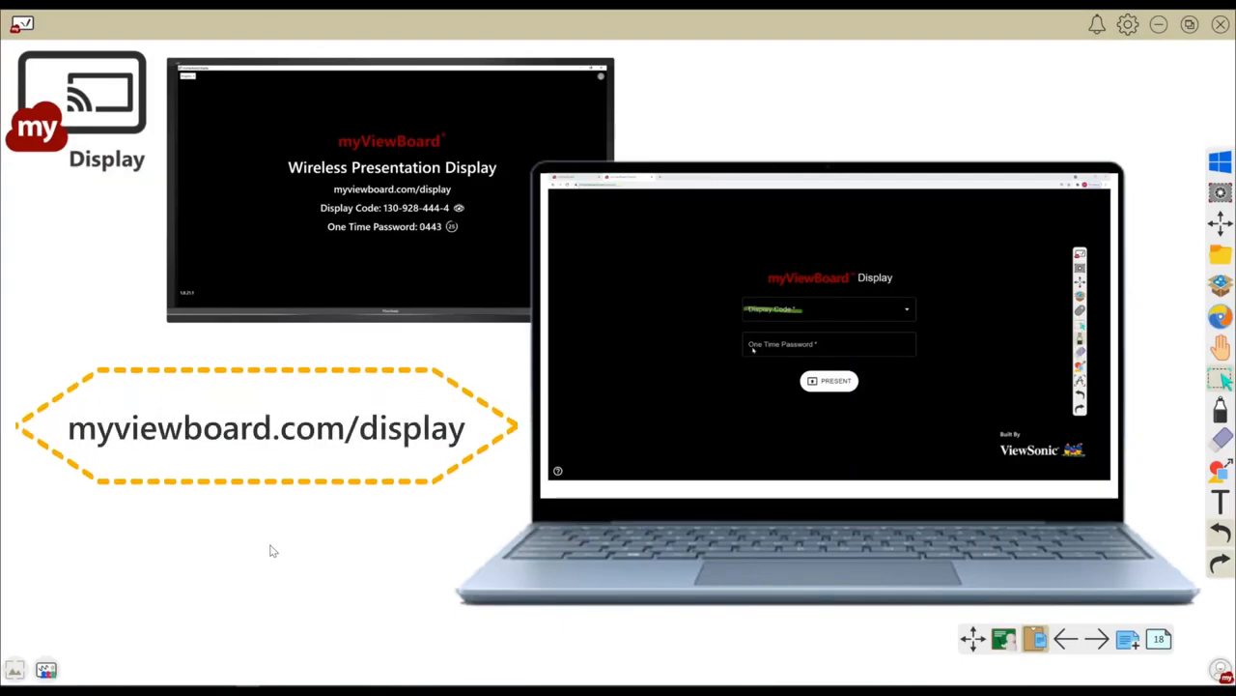
{"action": "left_click", "coordinate": [829, 378]}
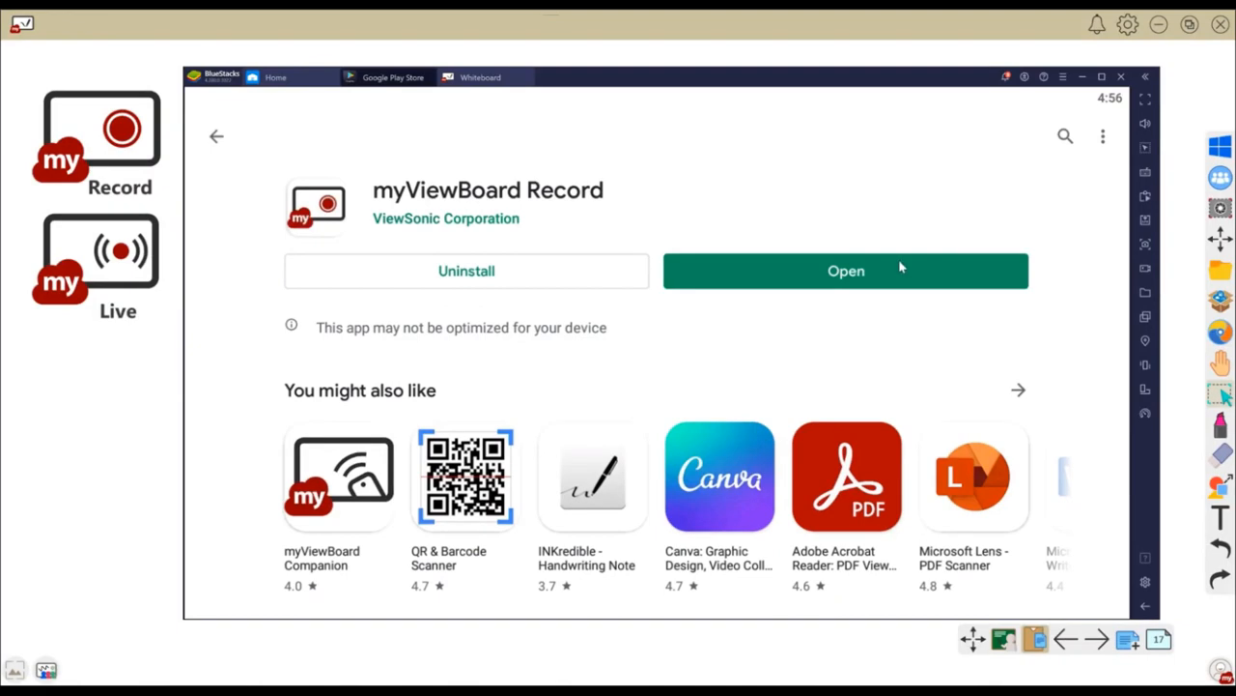
- Launch myViewBoard Record and grant photos/files, audio and draw-over-apps permissions
{"action": "left_click", "coordinate": [846, 271]}
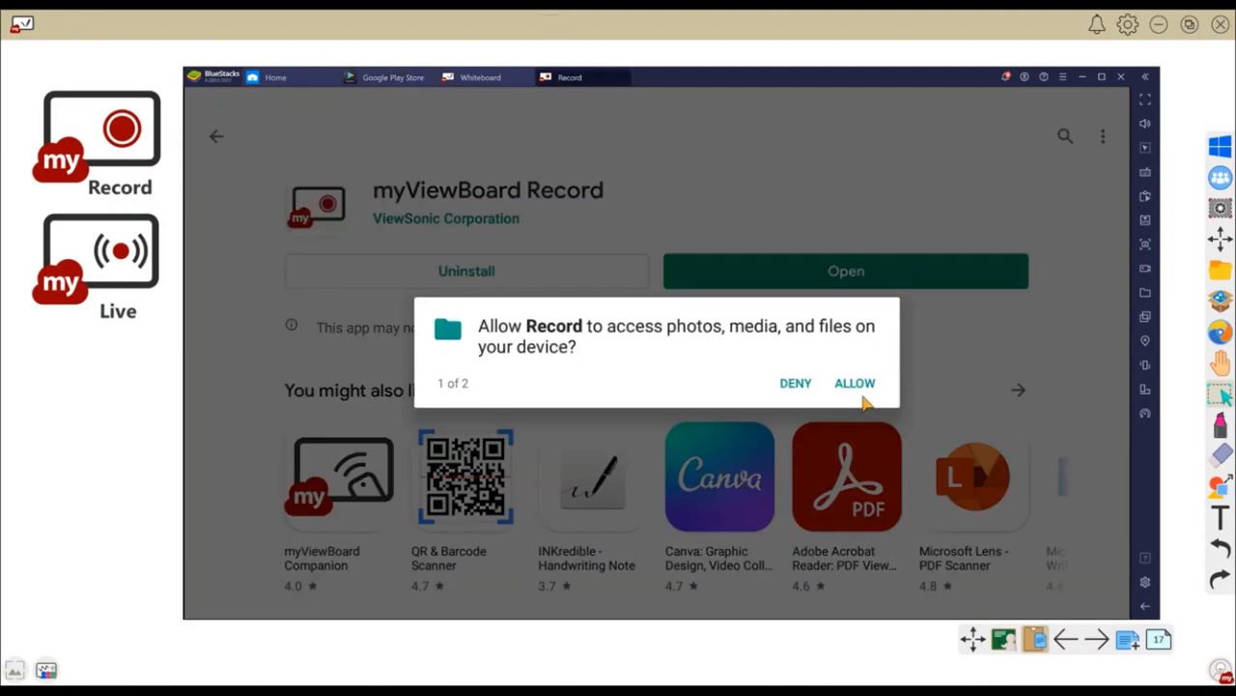
{"action": "left_click", "coordinate": [854, 383]}
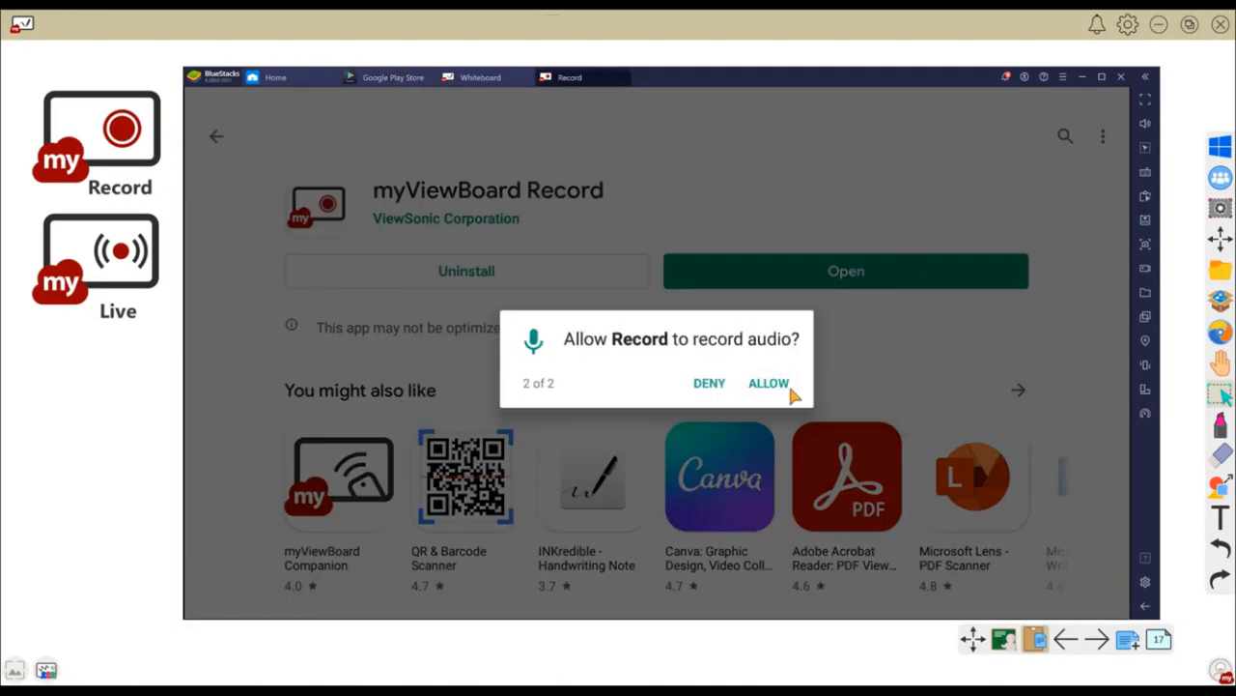
{"action": "left_click", "coordinate": [769, 382]}
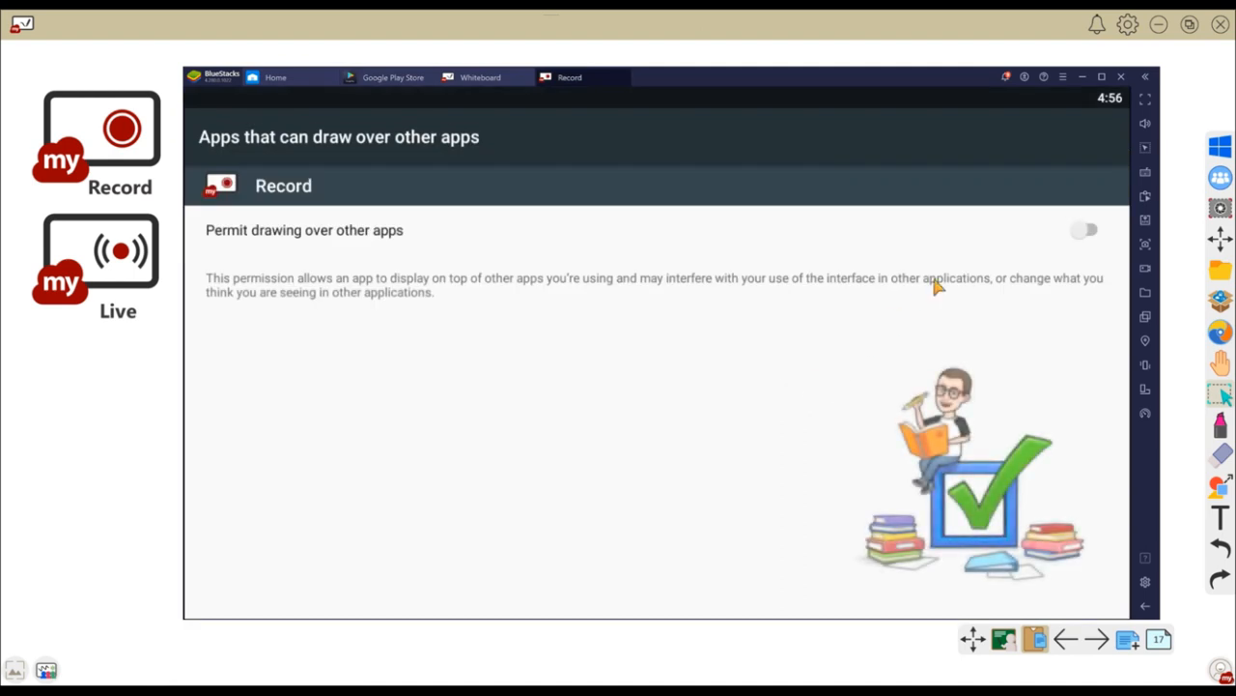
{"action": "left_click", "coordinate": [1086, 230]}
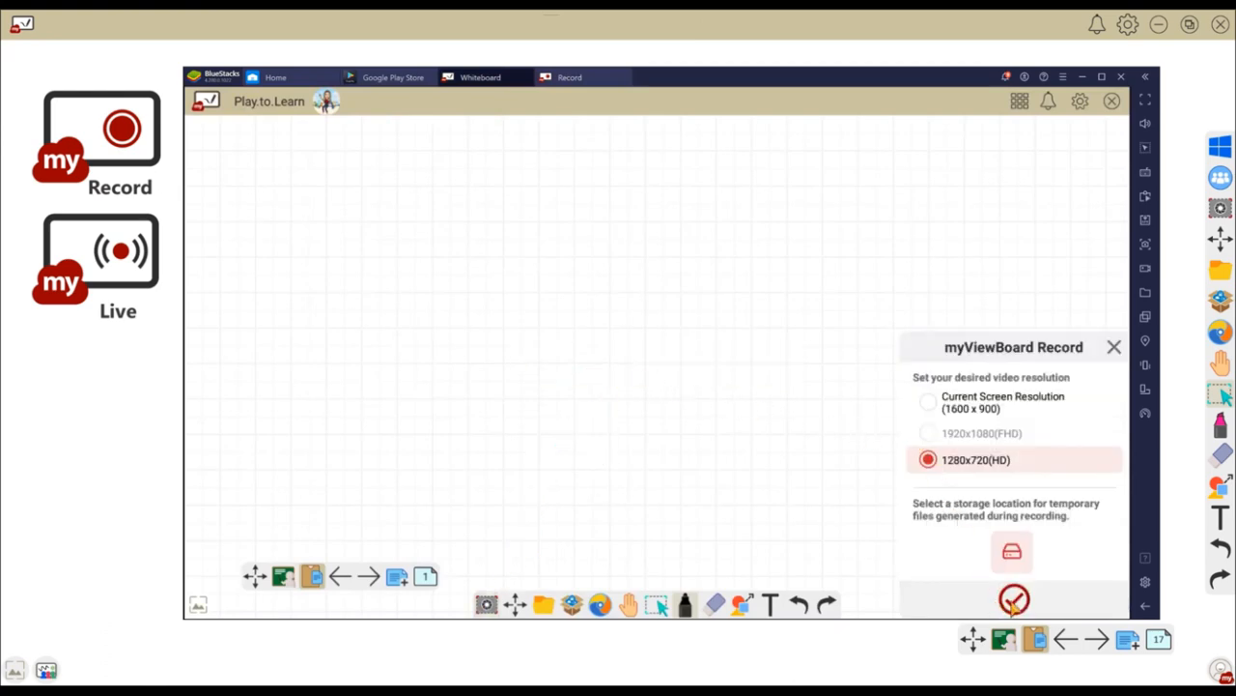
- Confirm the 720p resolution settings and start the screen recording
{"action": "left_click", "coordinate": [1014, 599]}
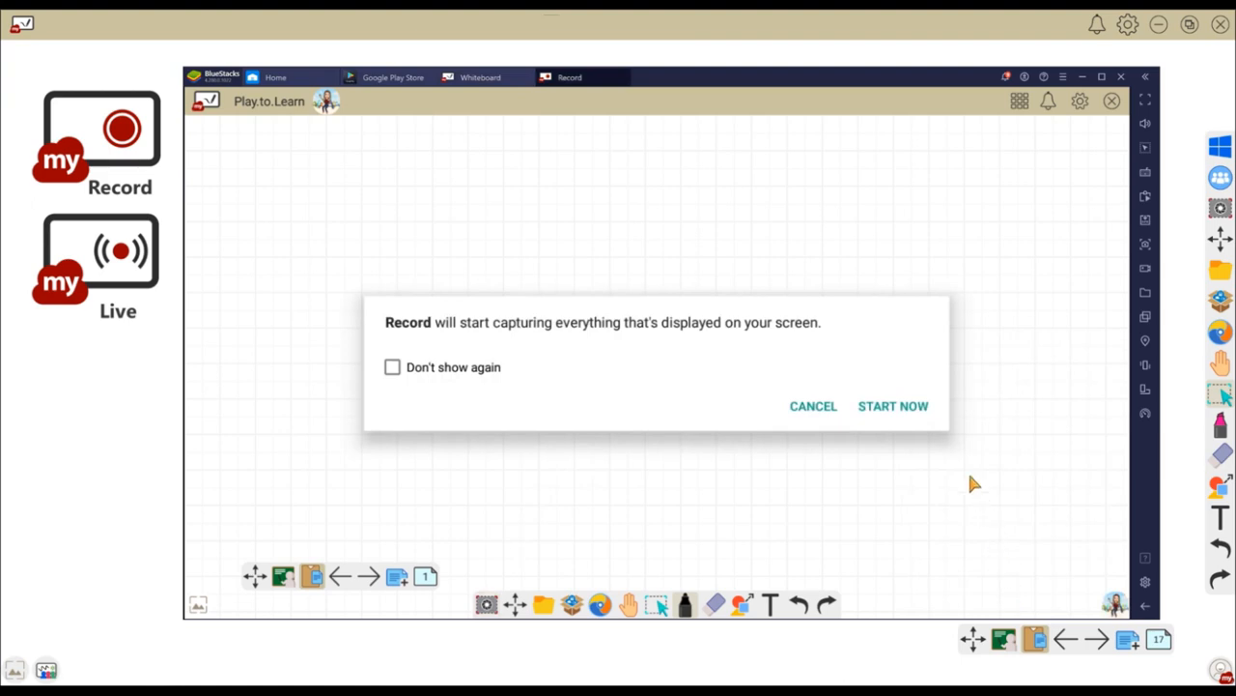
{"action": "left_click", "coordinate": [893, 406]}
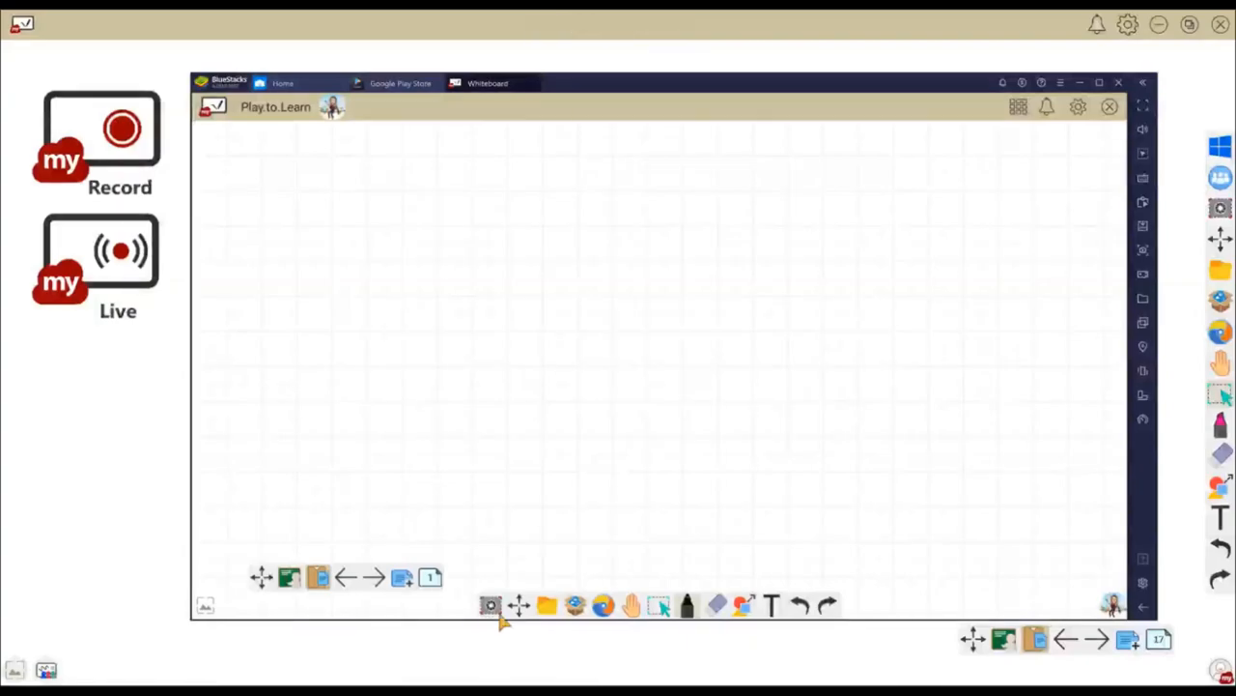
- Launch myViewBoard Live from Google Play and grant it photos and files access
{"action": "left_click", "coordinate": [400, 83]}
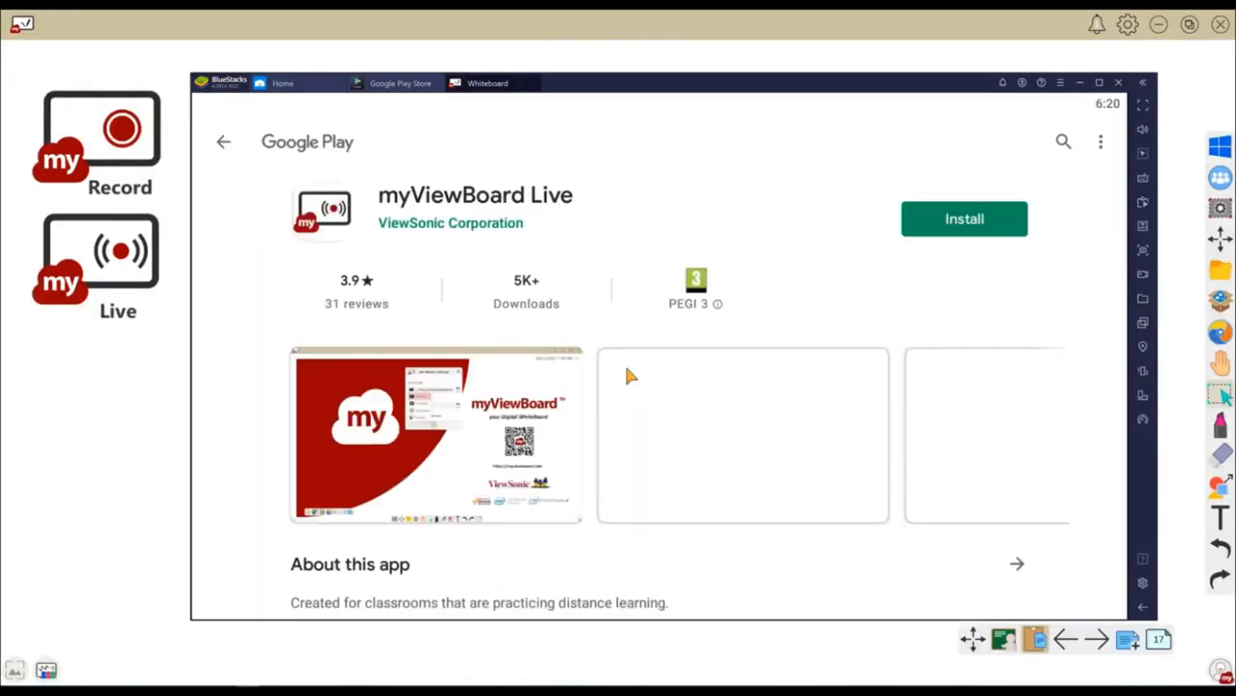
{"action": "left_click", "coordinate": [962, 218]}
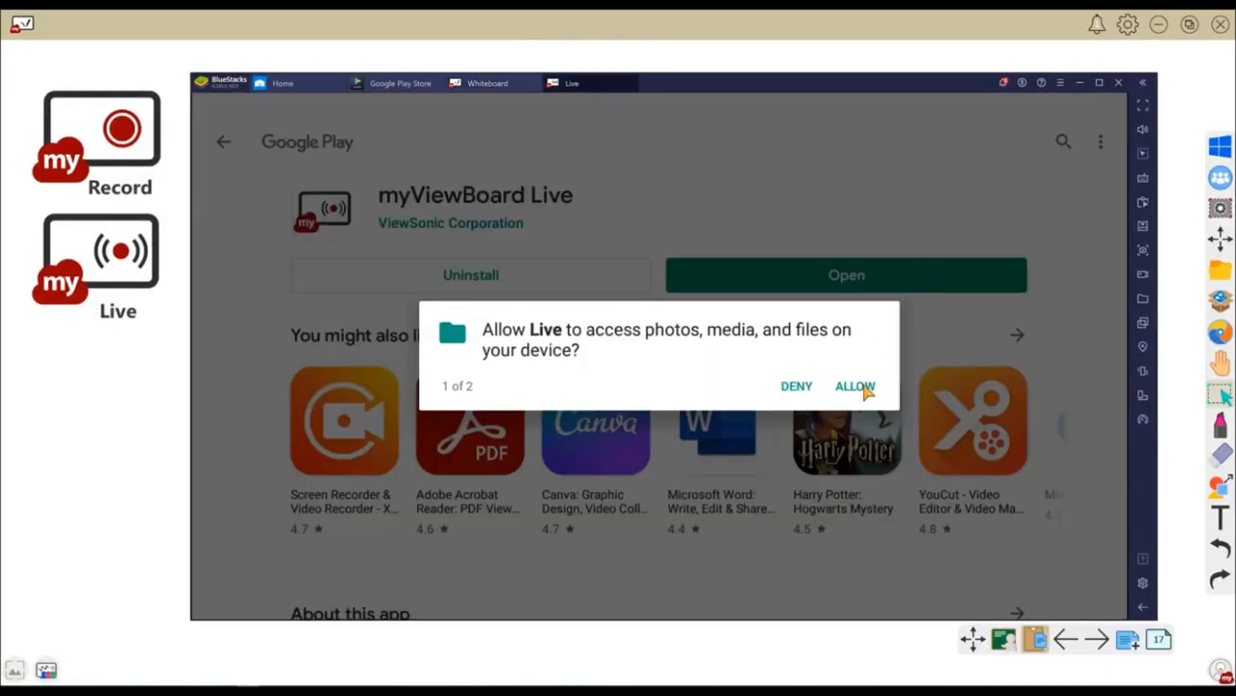
{"action": "left_click", "coordinate": [854, 387]}
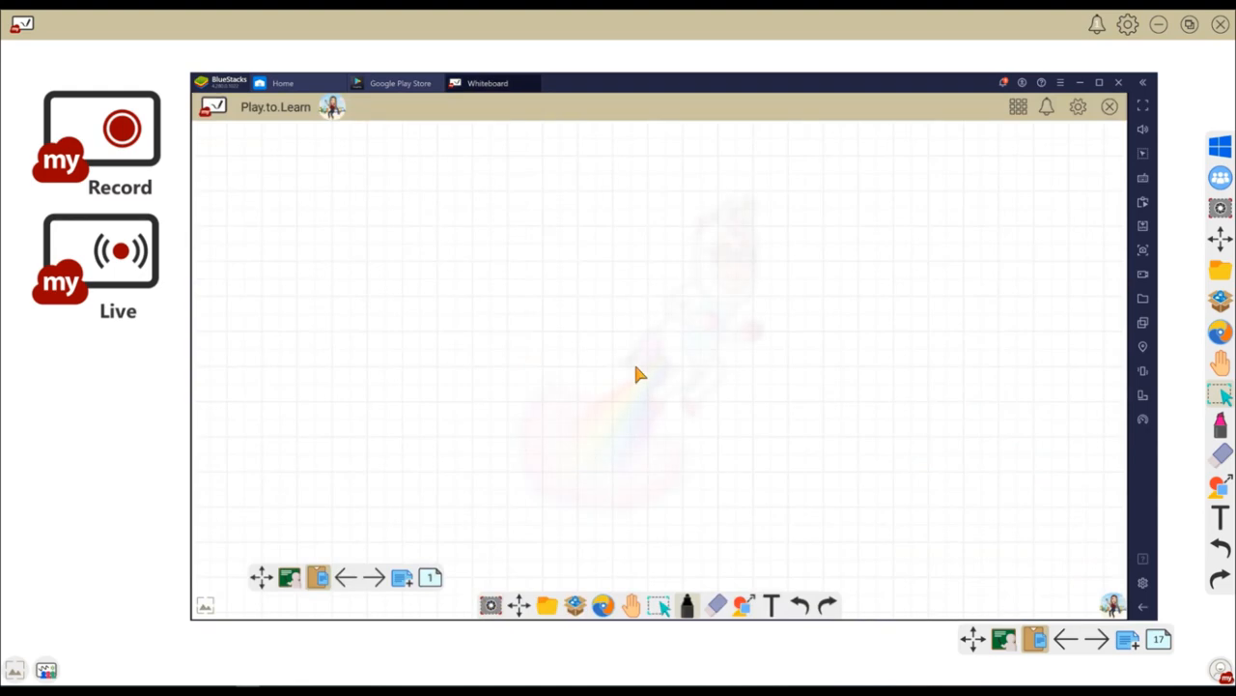
- Show the live stream settings and tick Record the stream
{"action": "left_click", "coordinate": [100, 251]}
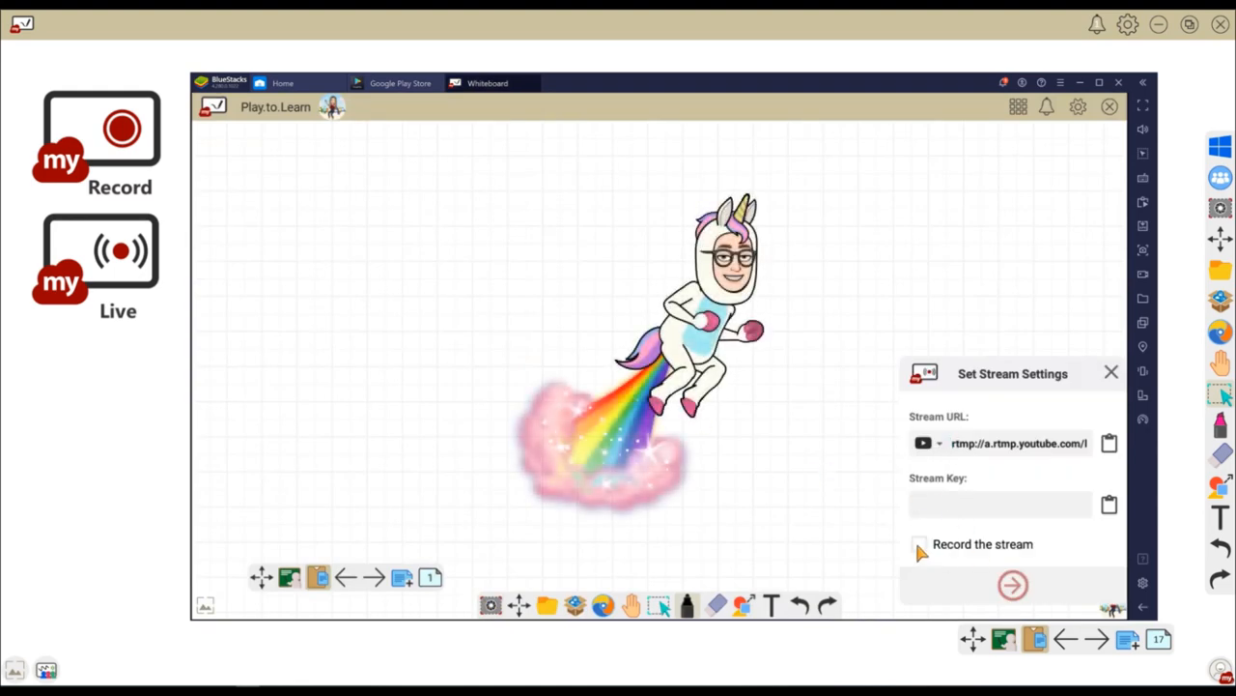
{"action": "left_click", "coordinate": [919, 543]}
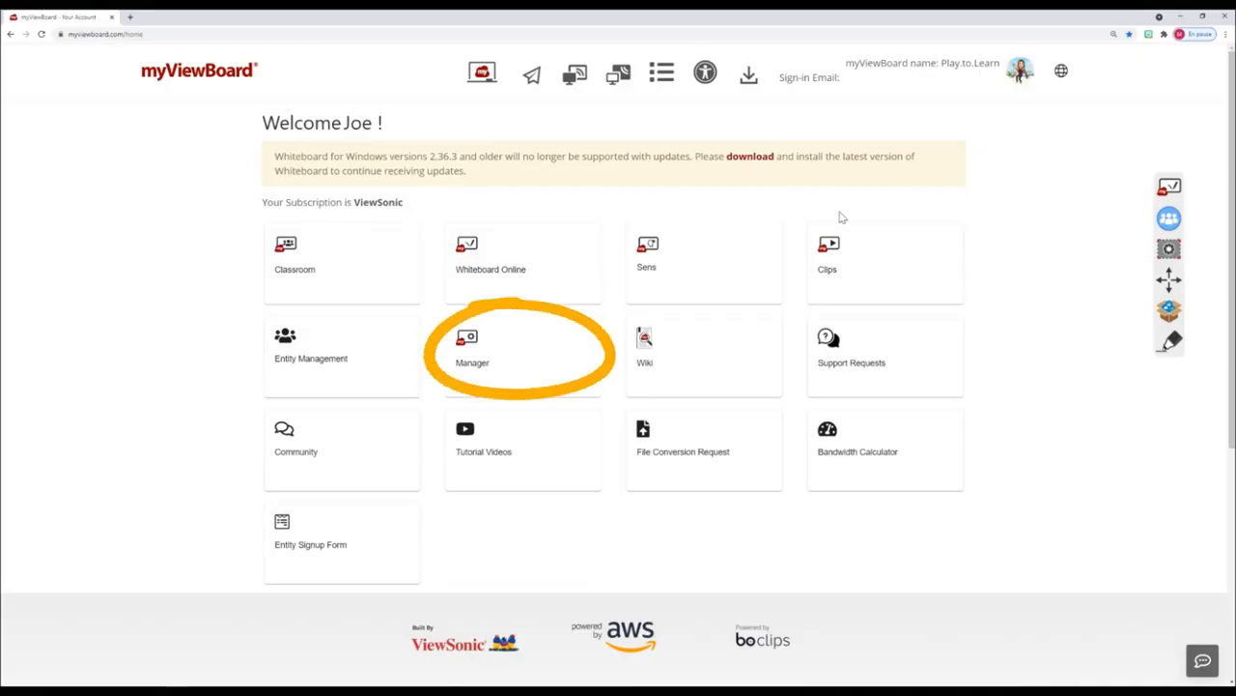
- Enter myViewBoard Manager from the portal and view the Jobs and Apps pages
{"action": "left_click", "coordinate": [472, 351]}
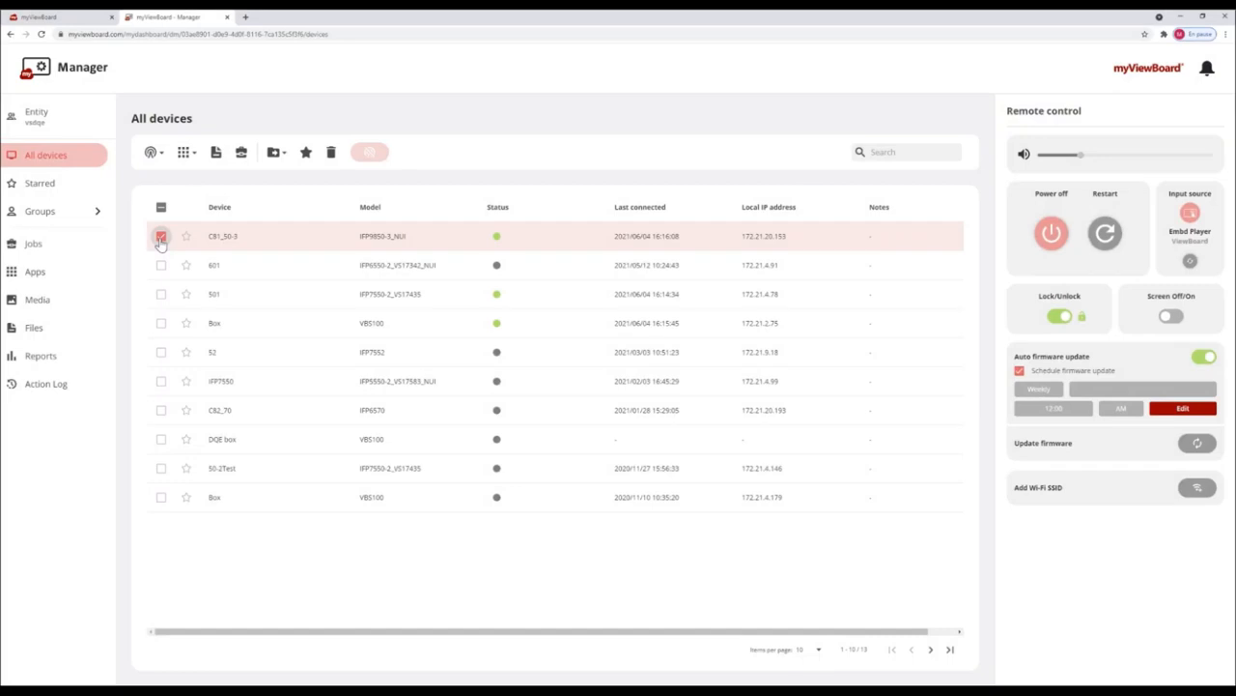
{"action": "left_click", "coordinate": [33, 243]}
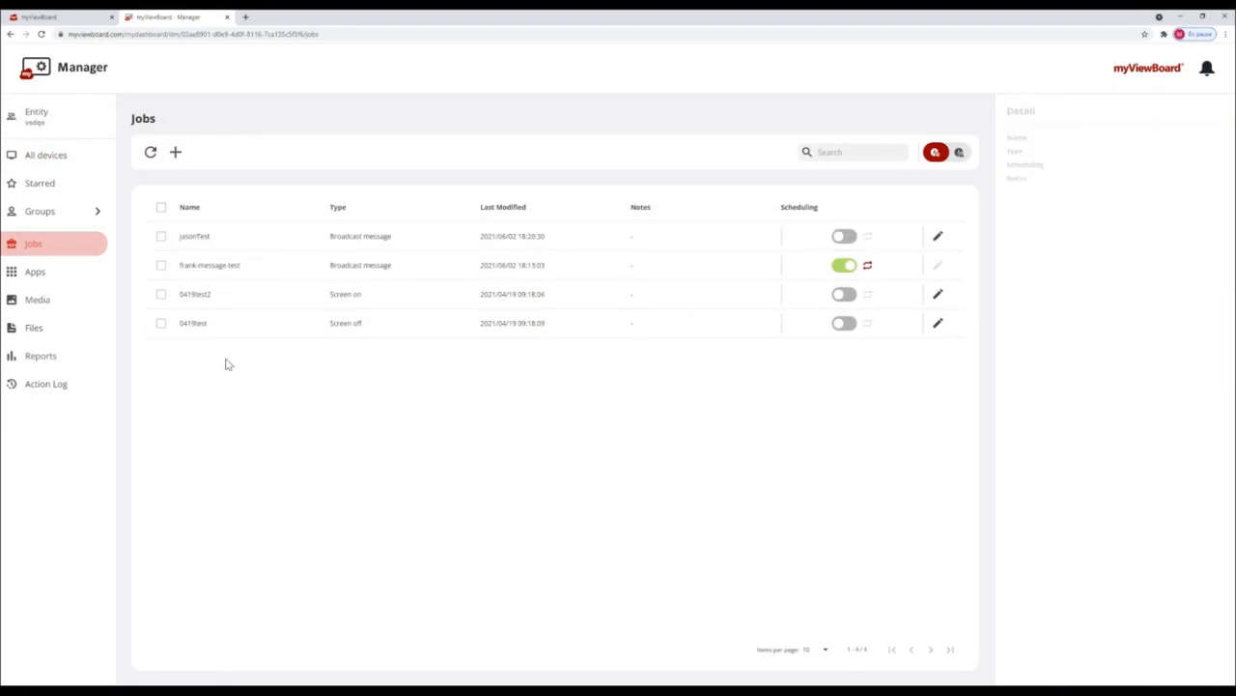
{"action": "left_click", "coordinate": [35, 270]}
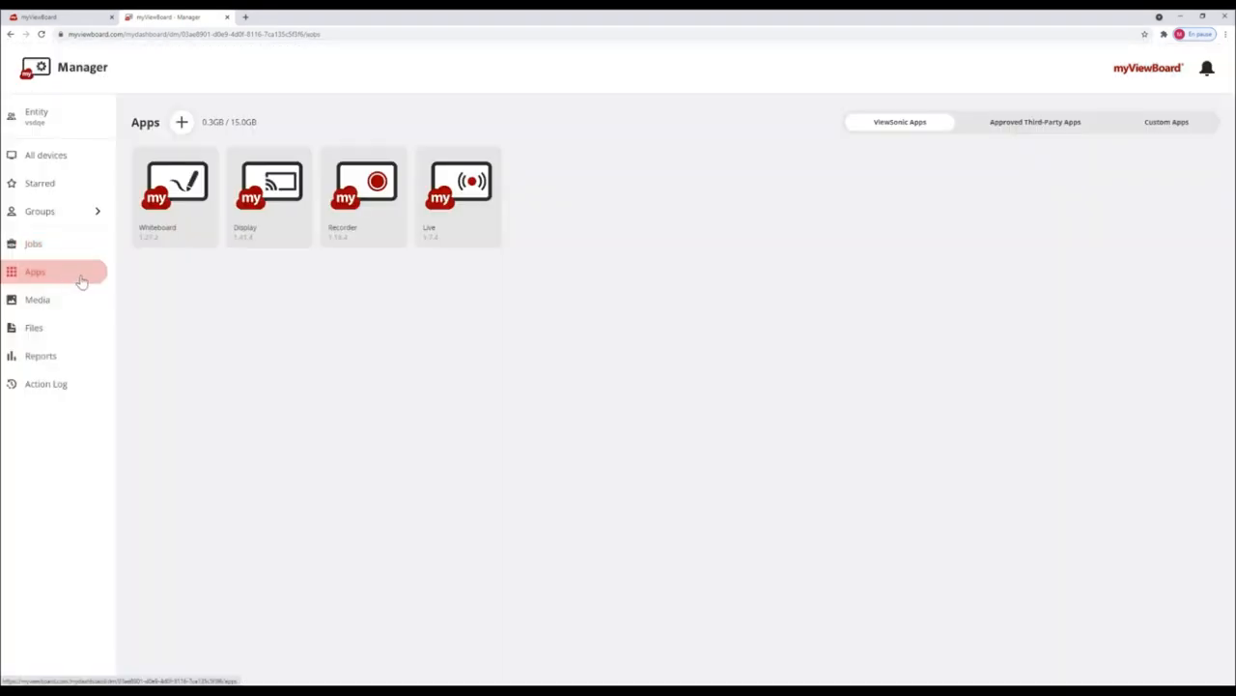
- View the Media library and the Reports page with usage time and pie charts
{"action": "left_click", "coordinate": [37, 300]}
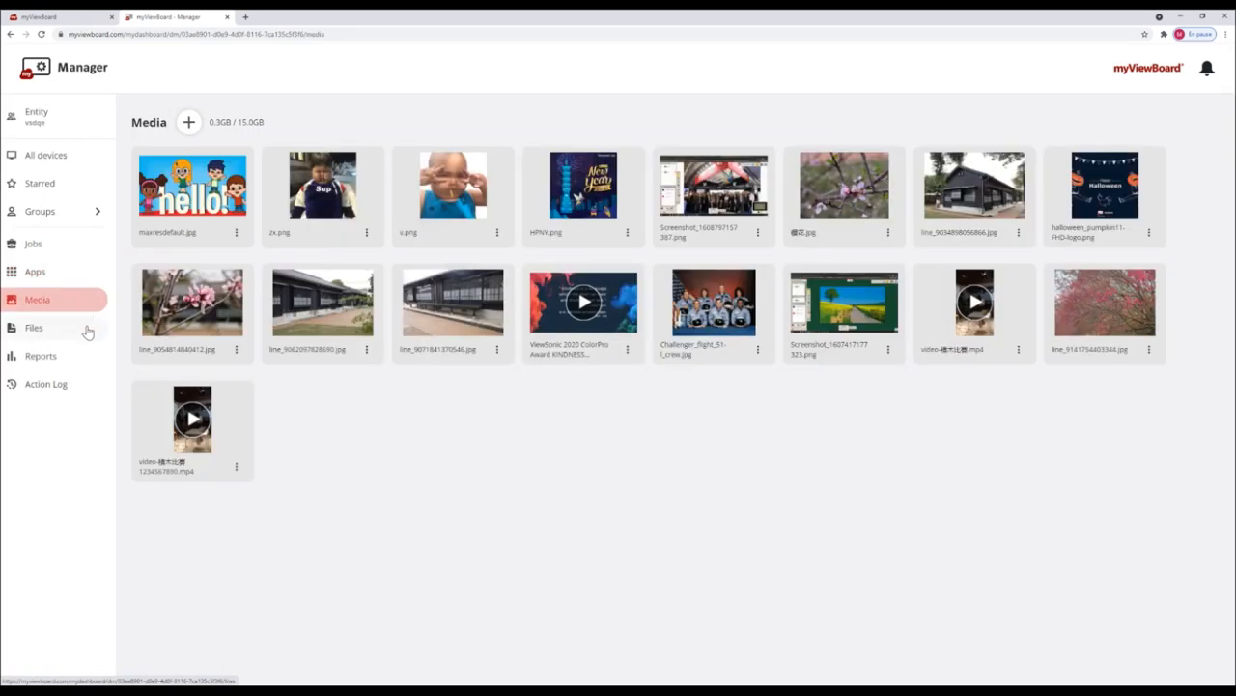
{"action": "left_click", "coordinate": [41, 356]}
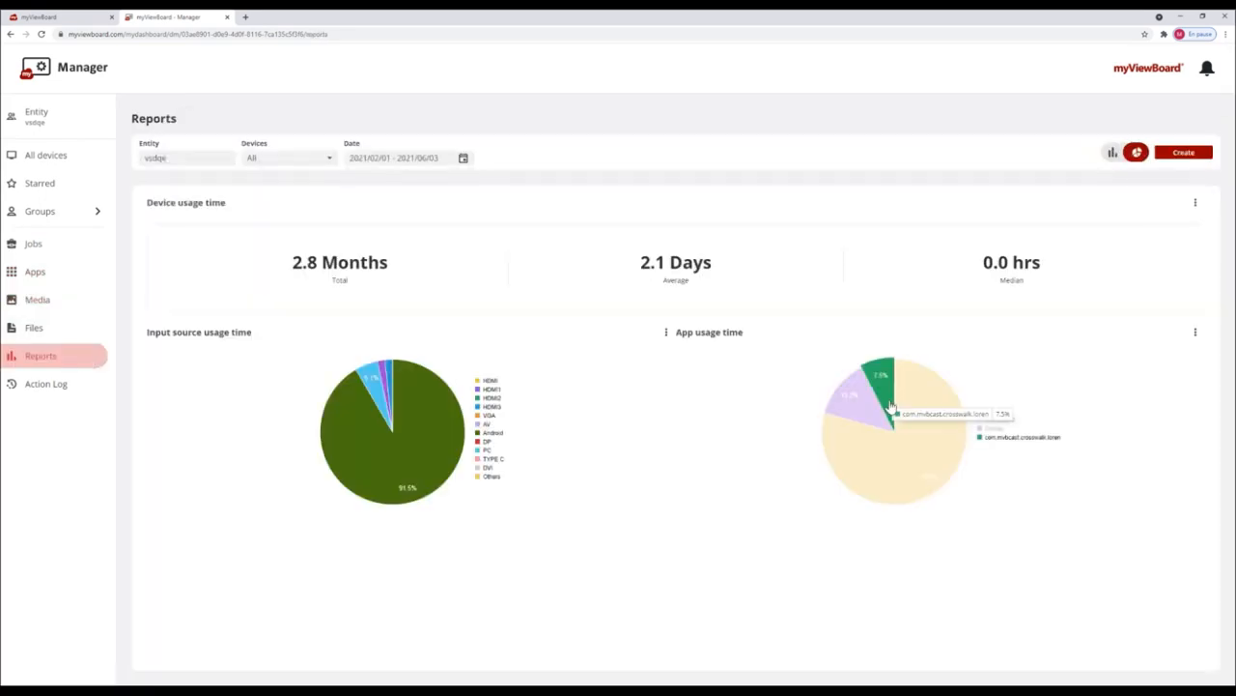
{"action": "left_click", "coordinate": [47, 383]}
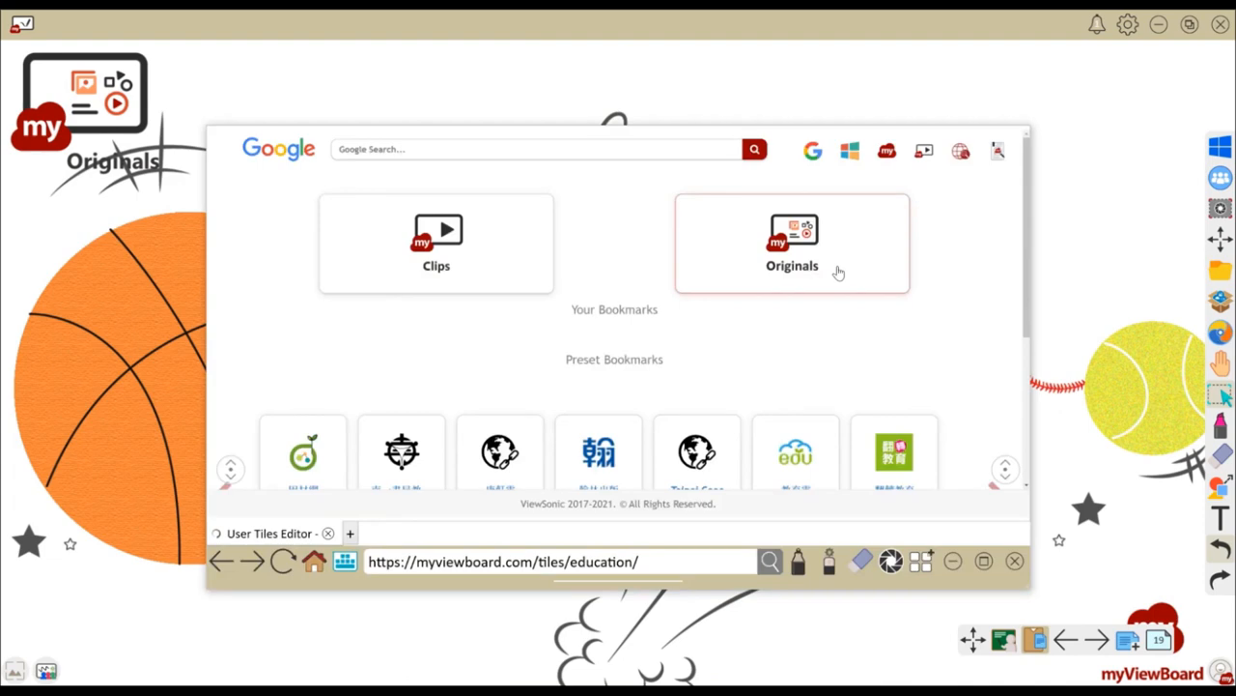
- Browse the myViewBoard Originals gallery down to the States of Matter lesson
{"action": "left_click", "coordinate": [792, 241]}
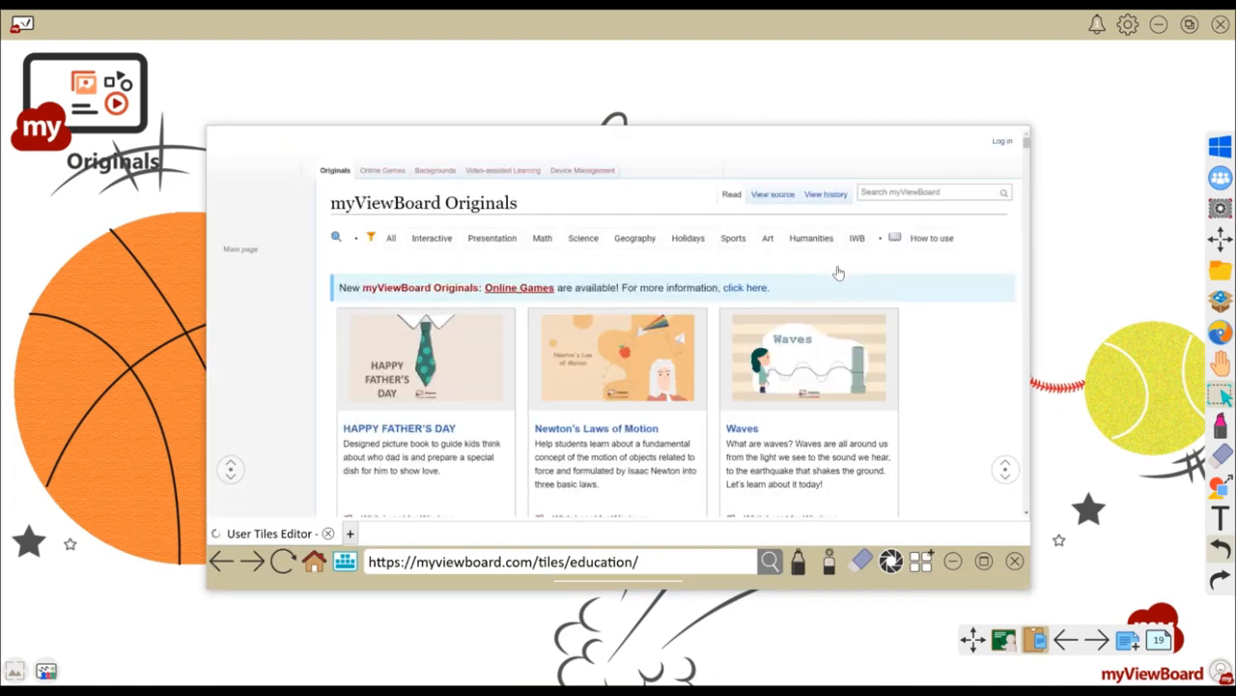
{"action": "scroll", "scroll_direction": "down", "scroll_amount": 3}
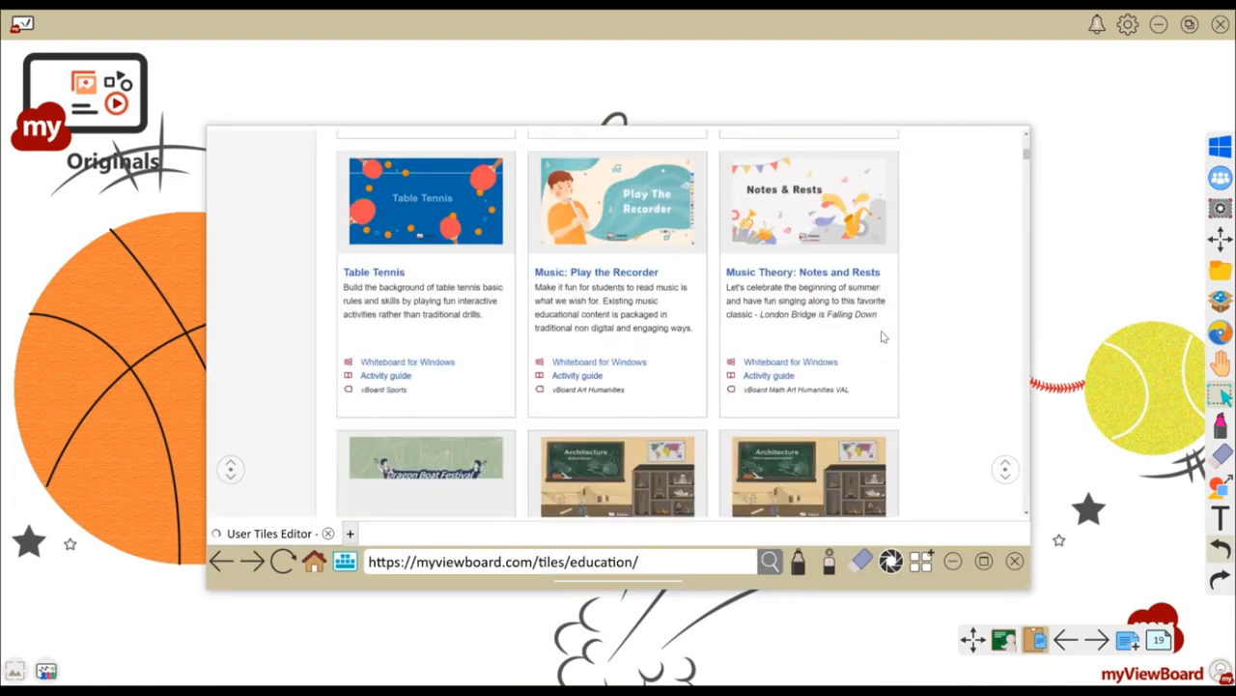
{"action": "scroll", "scroll_direction": "down", "scroll_amount": 3}
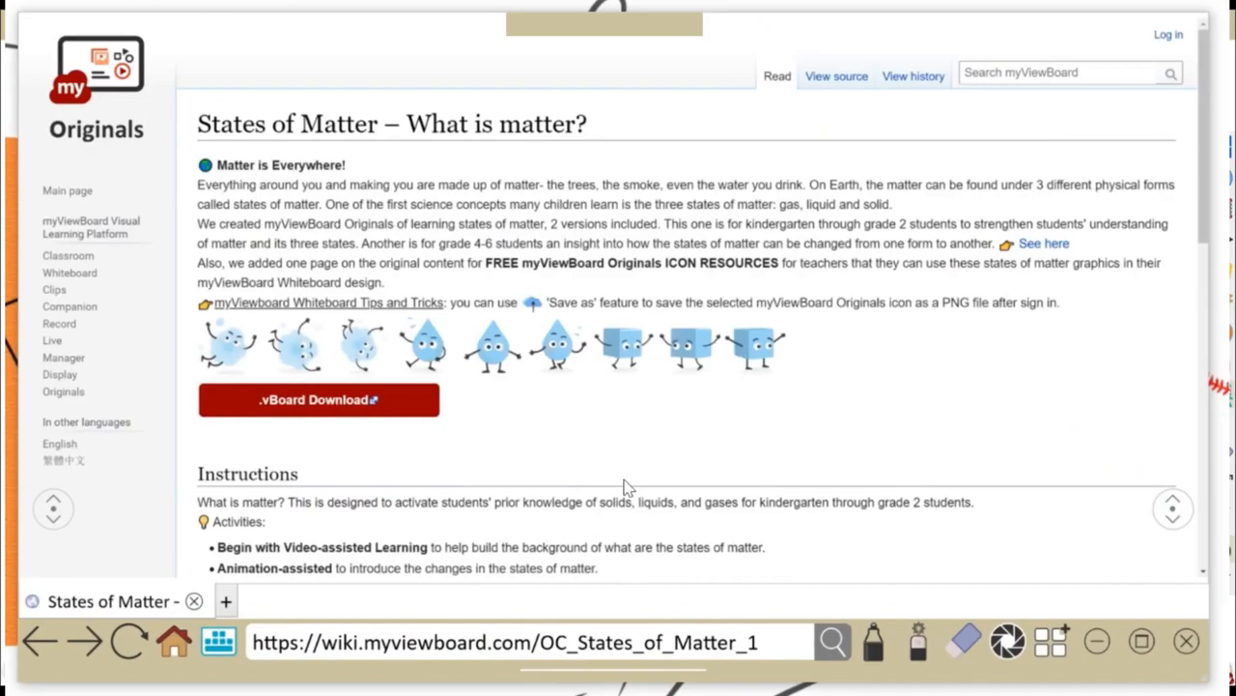
{"action": "scroll", "scroll_direction": "down", "scroll_amount": 3}
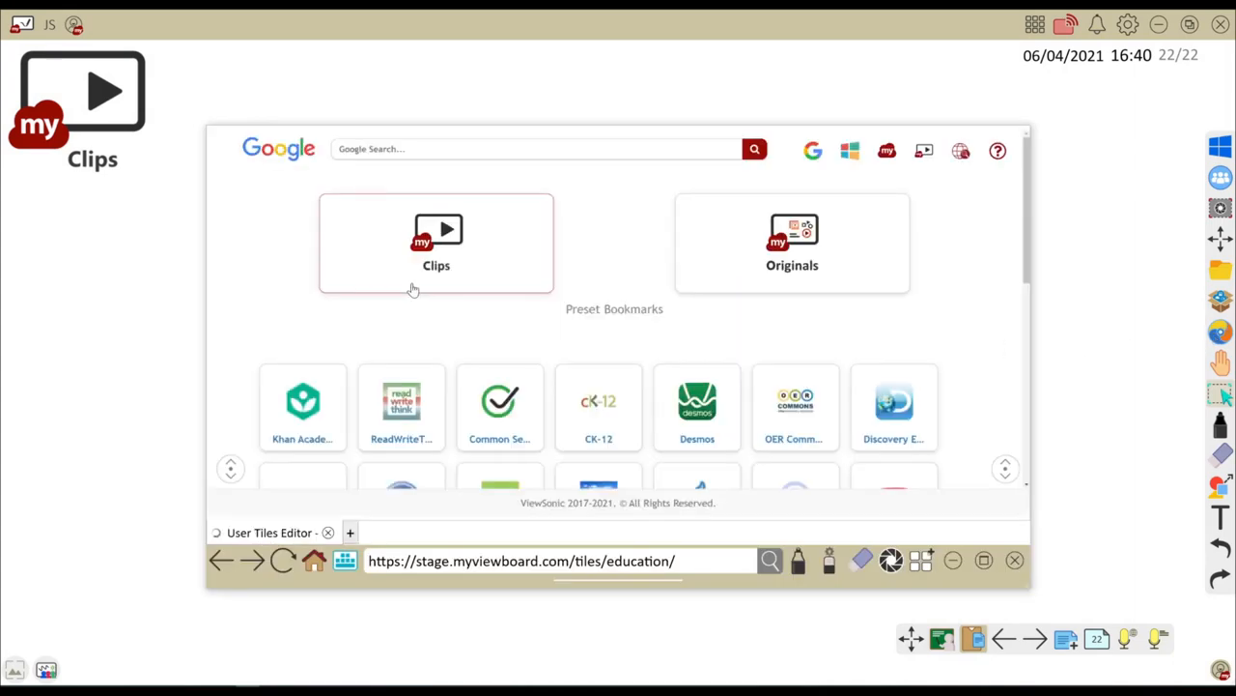
- Sign in to myViewBoard Clips to reach its video library
{"action": "left_click", "coordinate": [436, 242]}
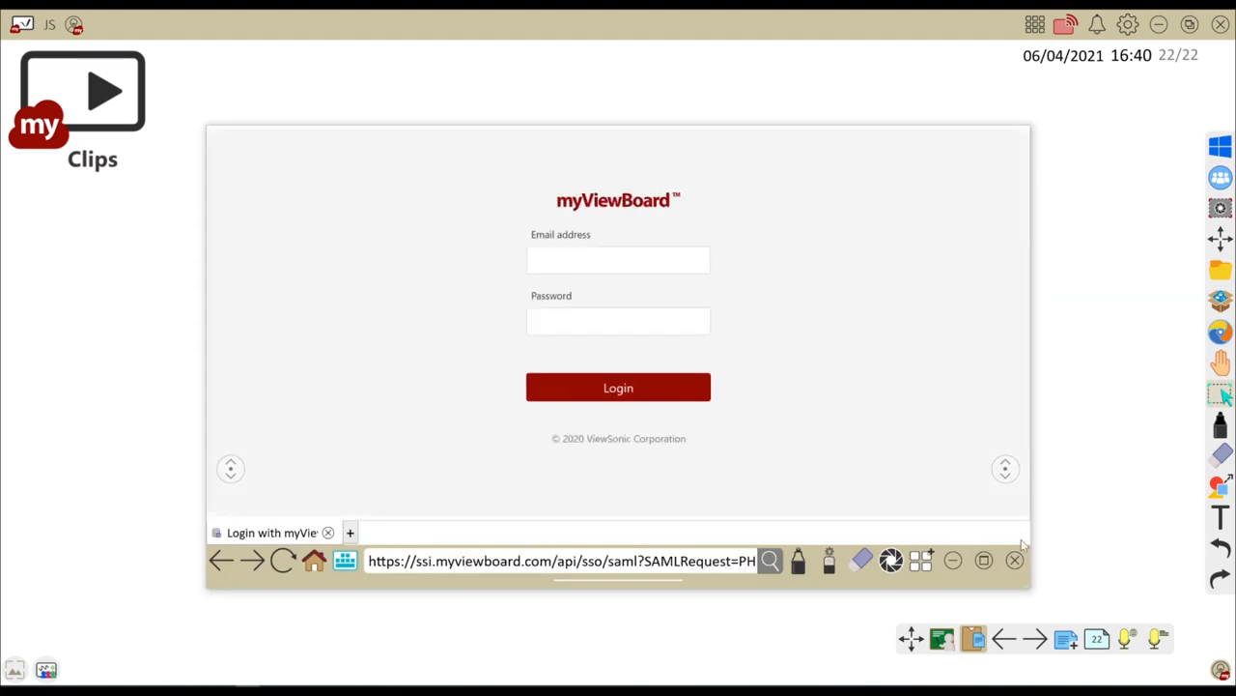
{"action": "left_click", "coordinate": [618, 387]}
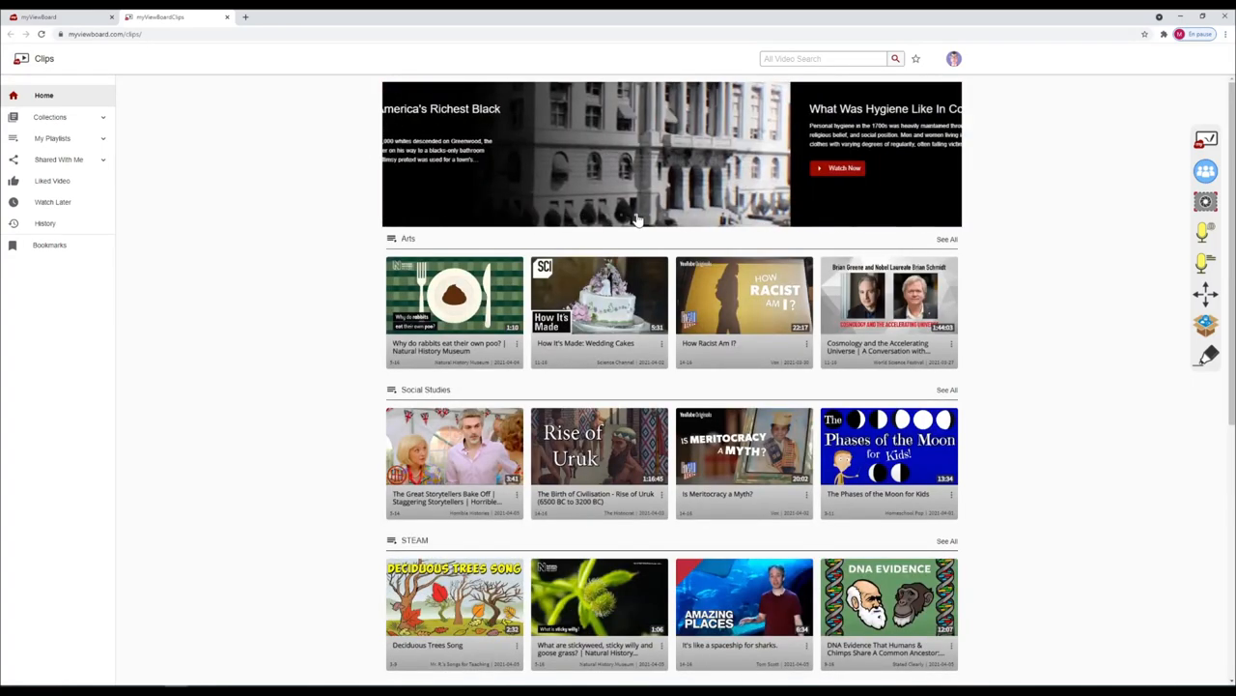
- Go to the Social Studies collection and switch to its Lesson Plan view
{"action": "left_click", "coordinate": [50, 118]}
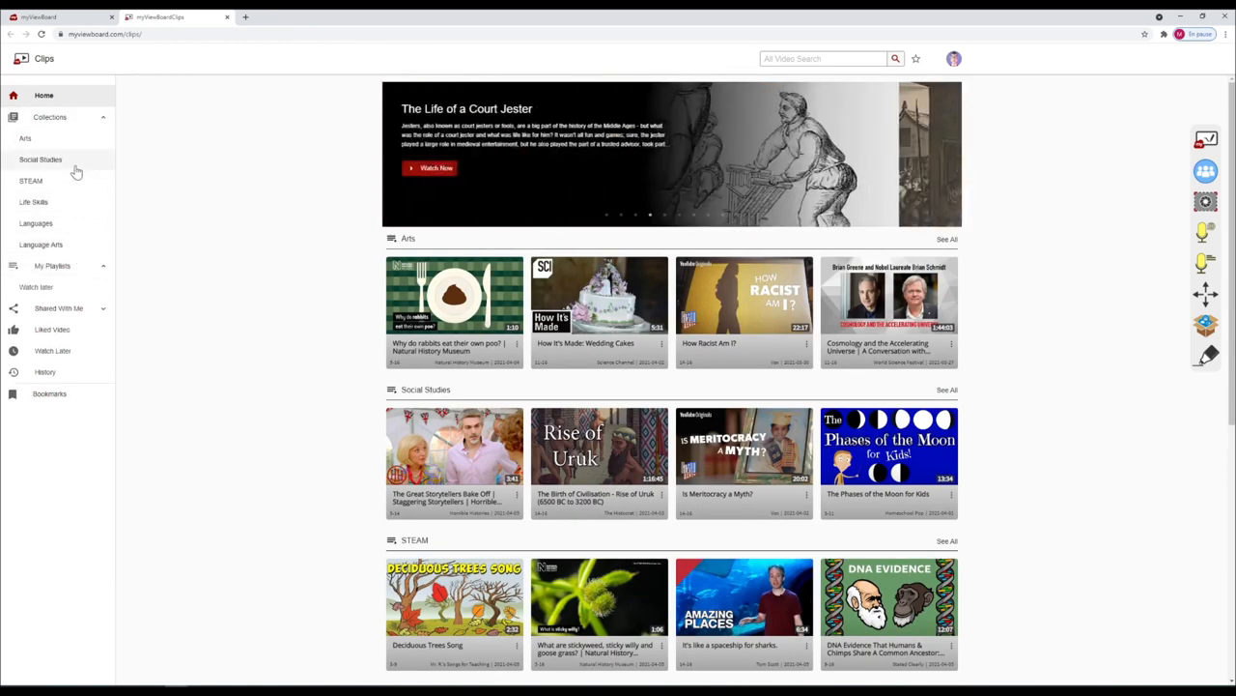
{"action": "left_click", "coordinate": [41, 158]}
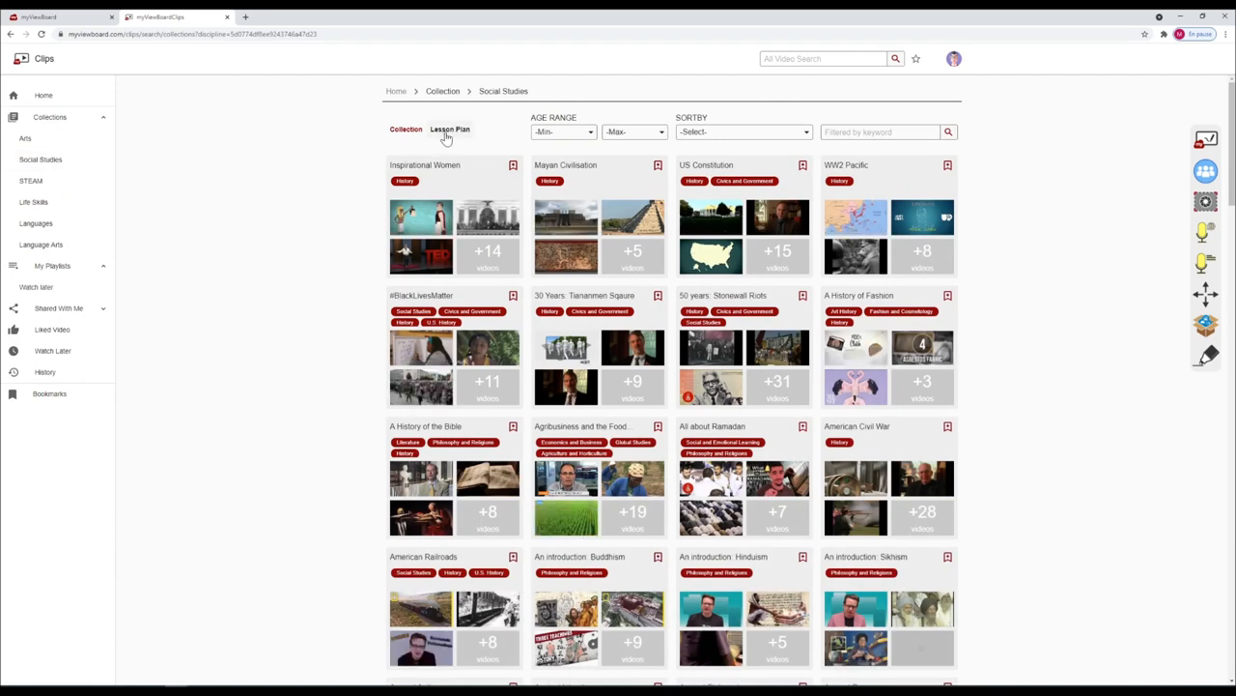
{"action": "left_click", "coordinate": [449, 128]}
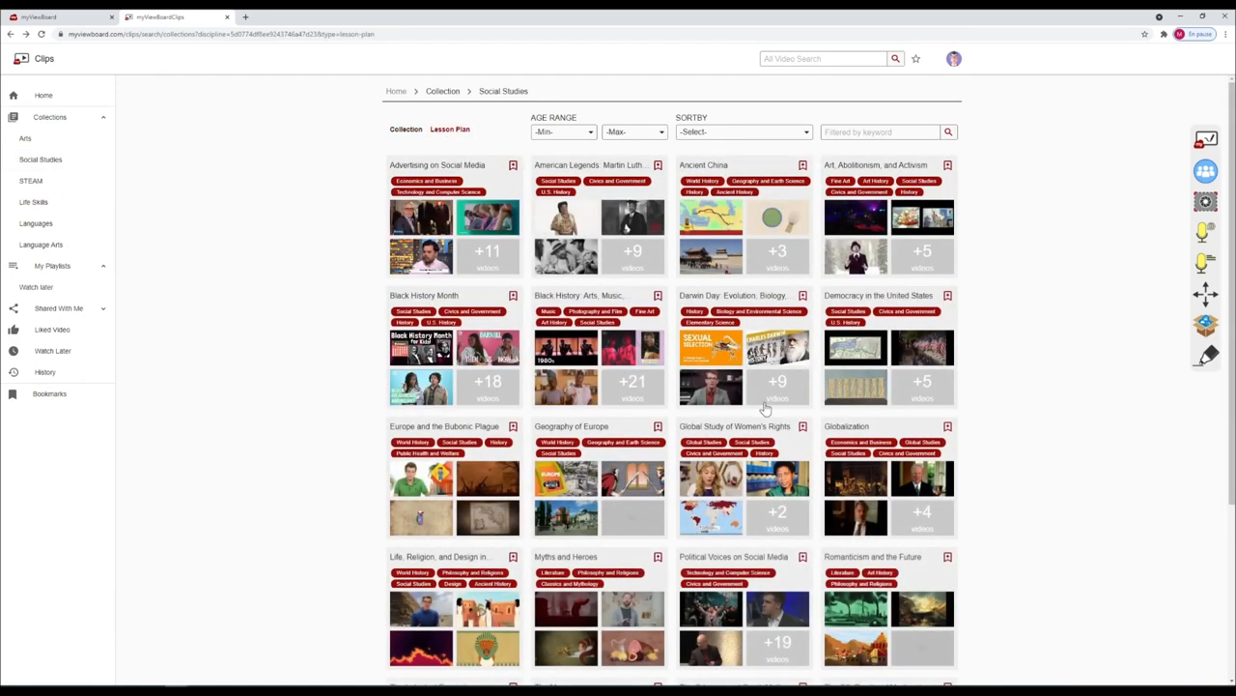
- View the Global Study of Women's Rights lesson plan and scroll through its guide
{"action": "left_click", "coordinate": [734, 473]}
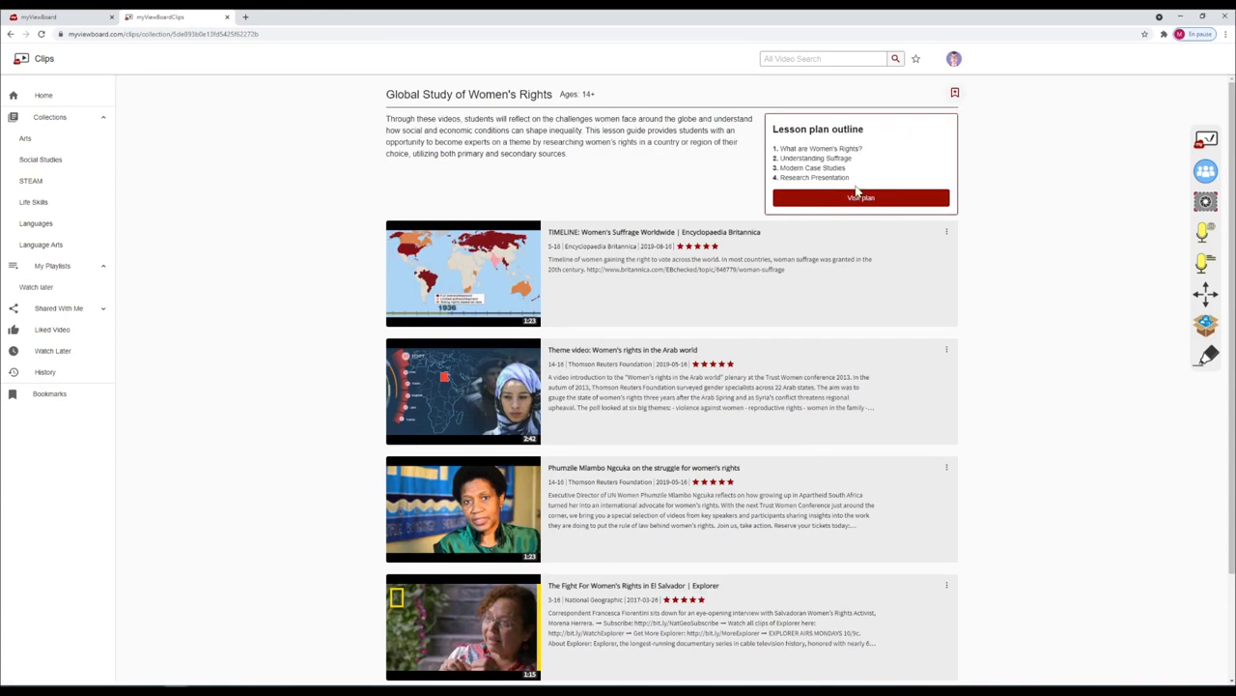
{"action": "scroll", "scroll_direction": "down", "scroll_amount": 3}
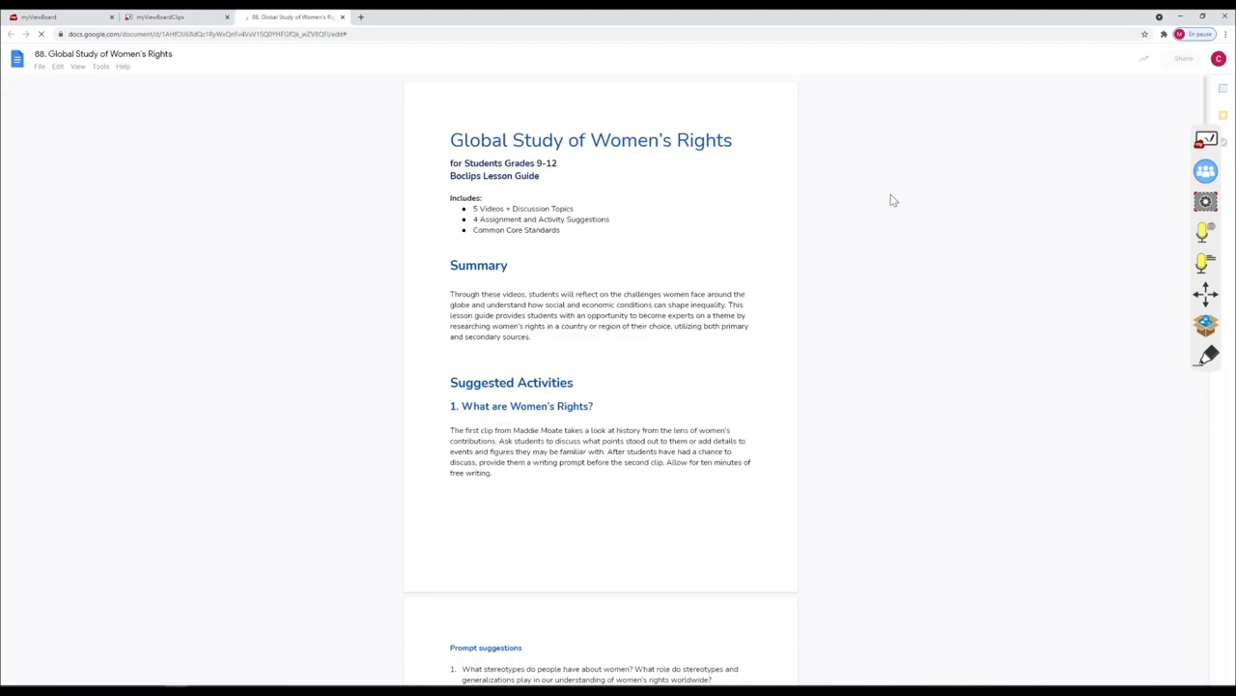
{"action": "scroll", "scroll_direction": "down", "scroll_amount": 3}
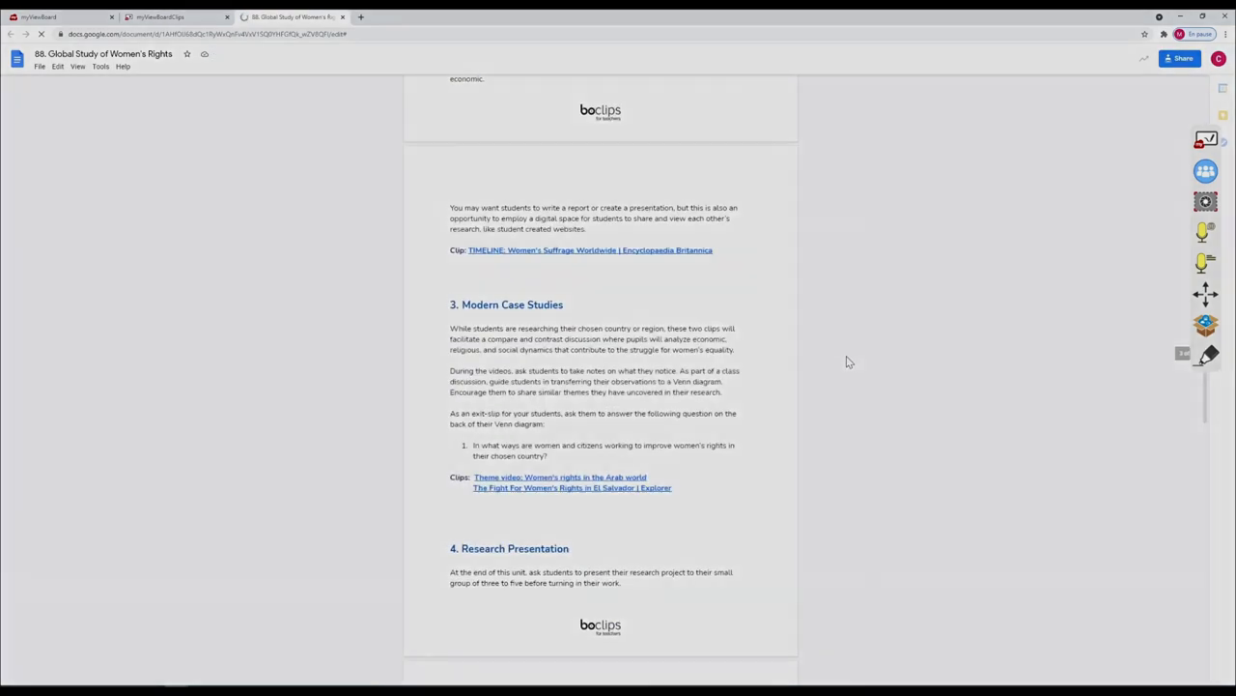